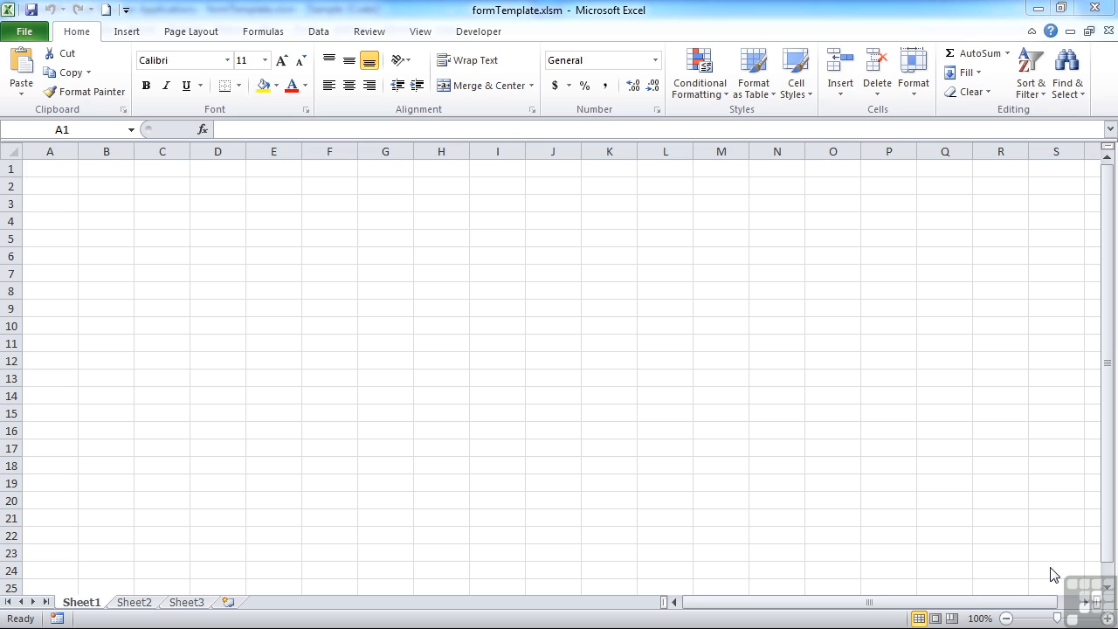
{"action": "mouse_move", "coordinate": [533, 114]}
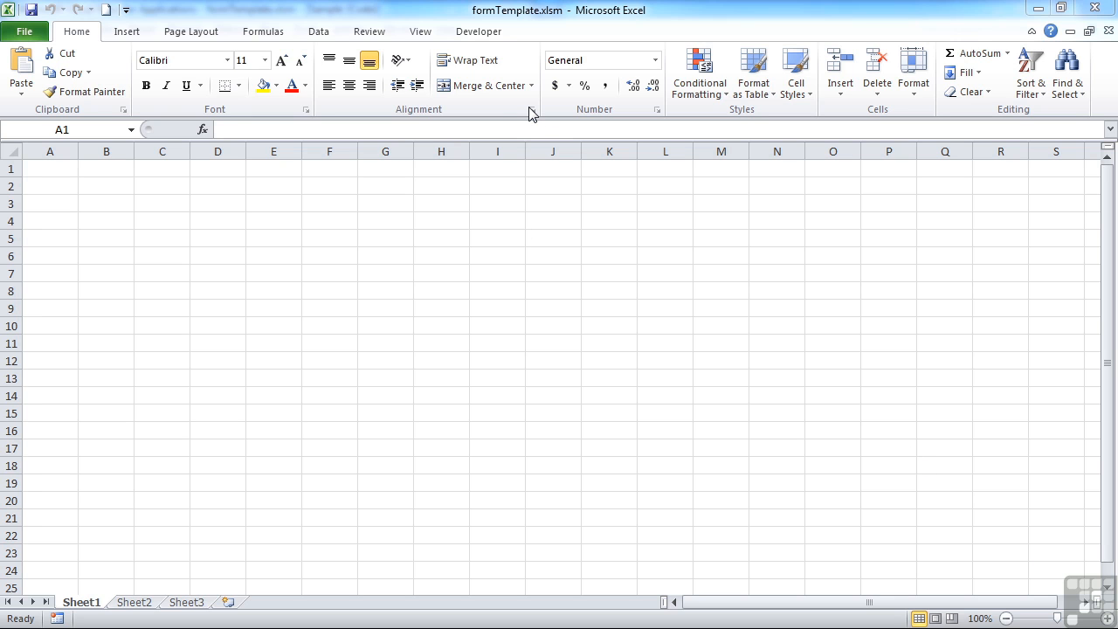
{"action": "mouse_move", "coordinate": [533, 109]}
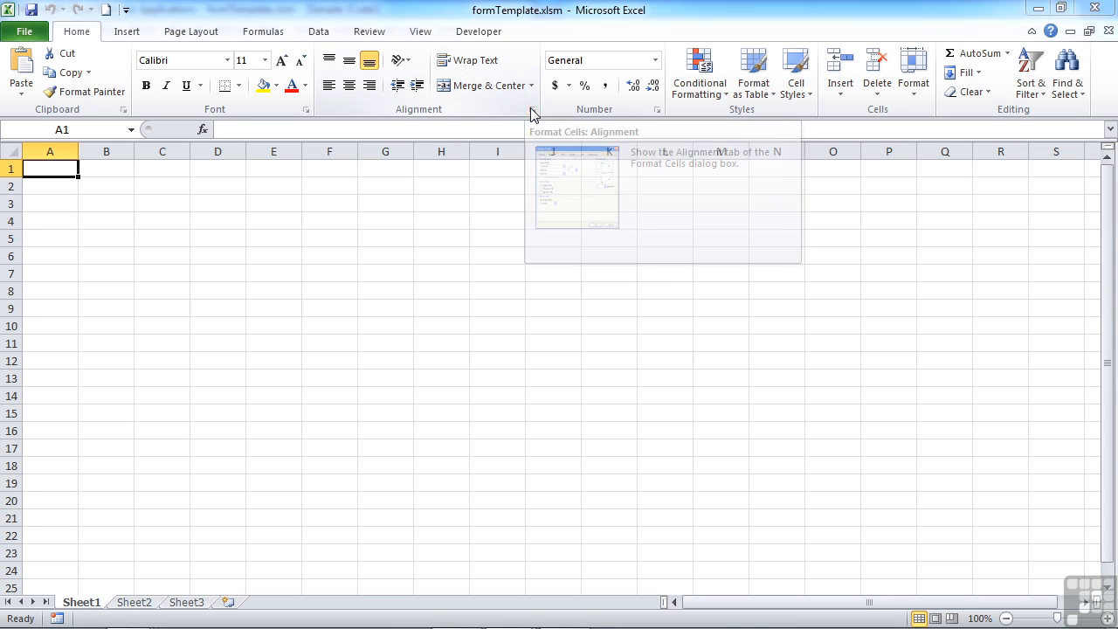
Browse the Format Cells dialog's Protection, Alignment, Number, Fill and Border tabs, closing without changes
{"action": "left_click", "coordinate": [533, 109]}
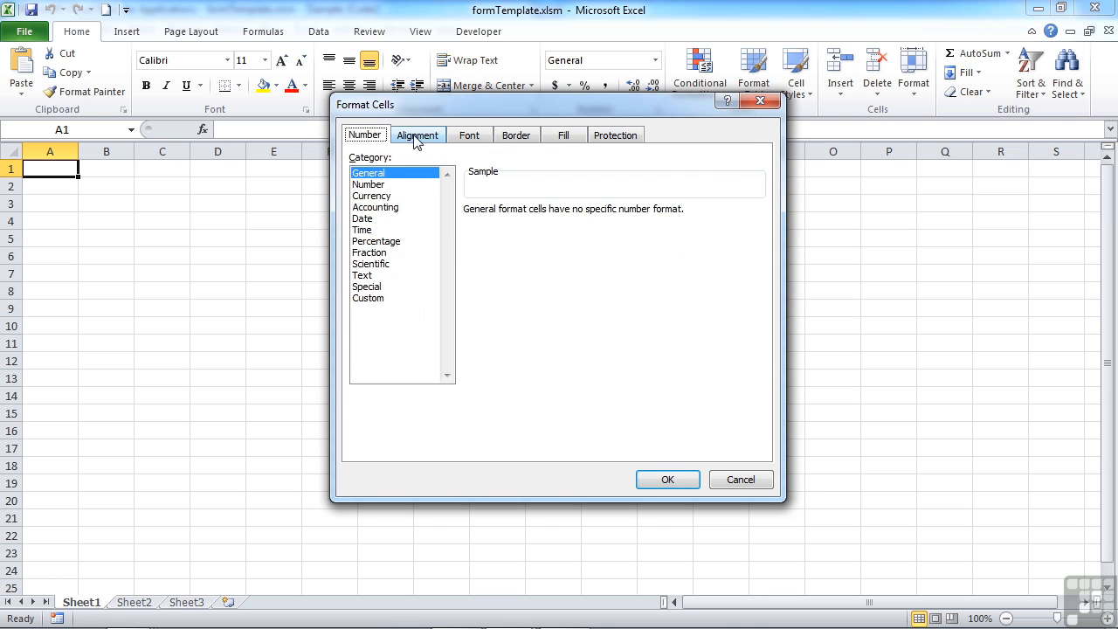
{"action": "left_click", "coordinate": [616, 135]}
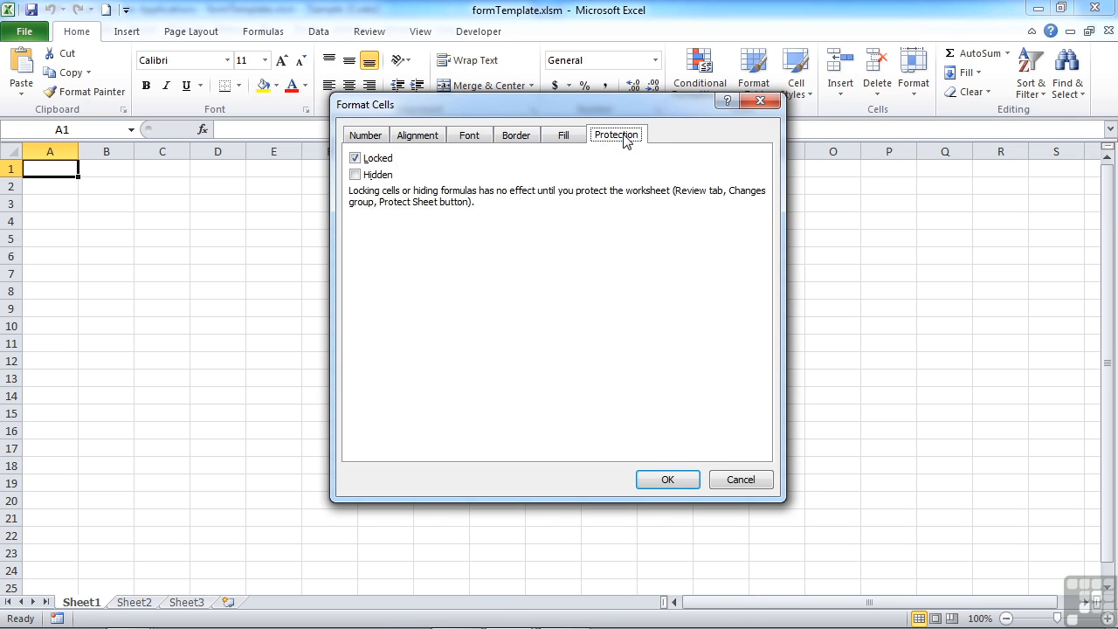
{"action": "left_click", "coordinate": [417, 134]}
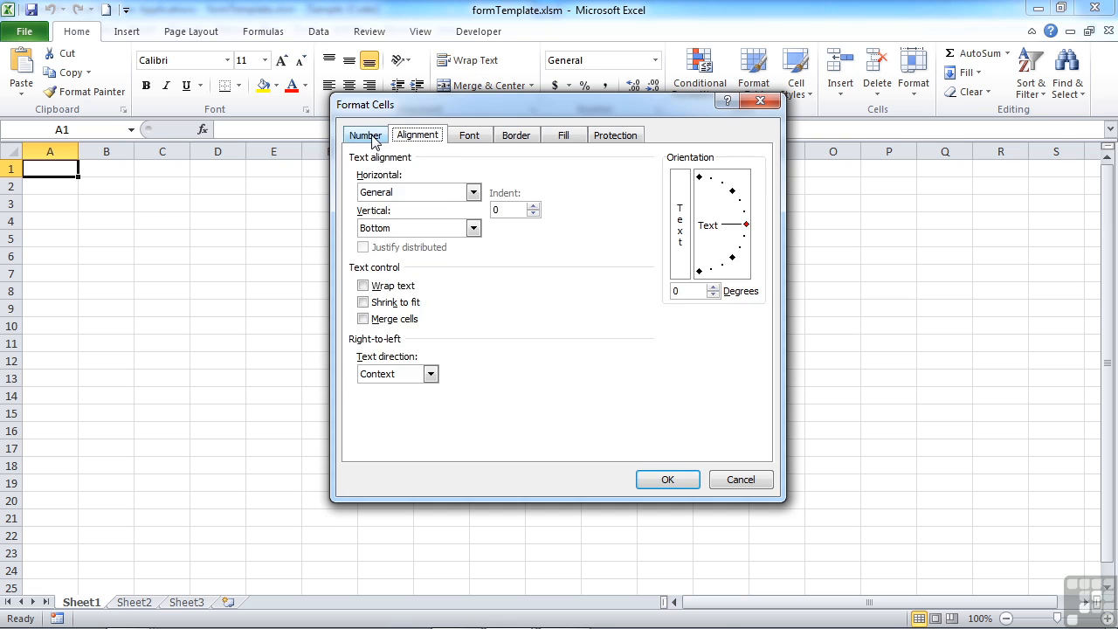
{"action": "left_click", "coordinate": [364, 135]}
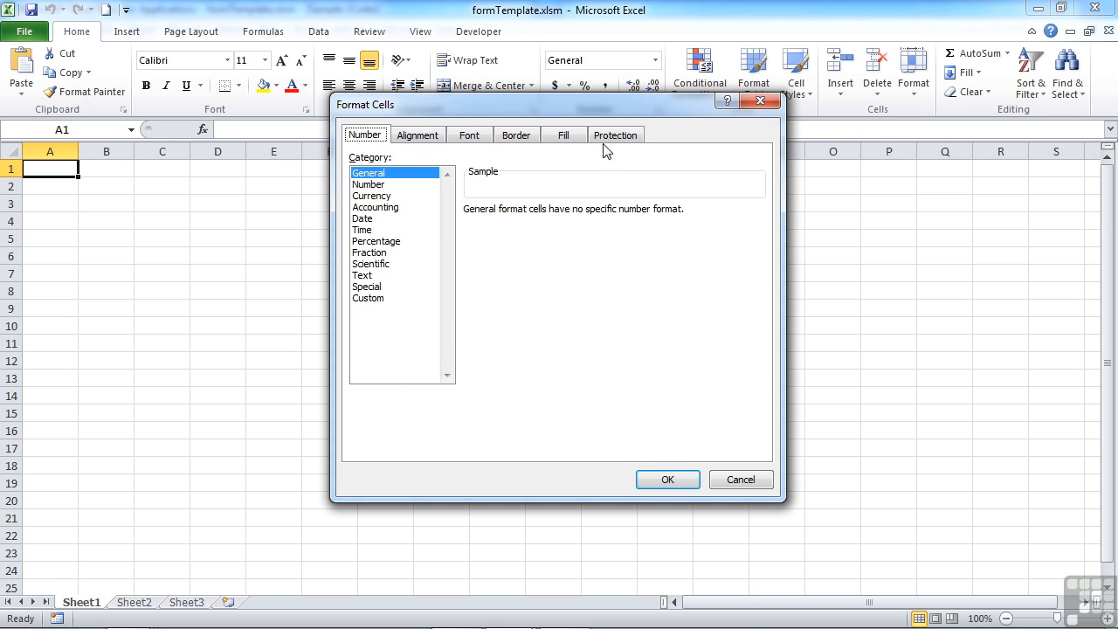
{"action": "left_click", "coordinate": [564, 135]}
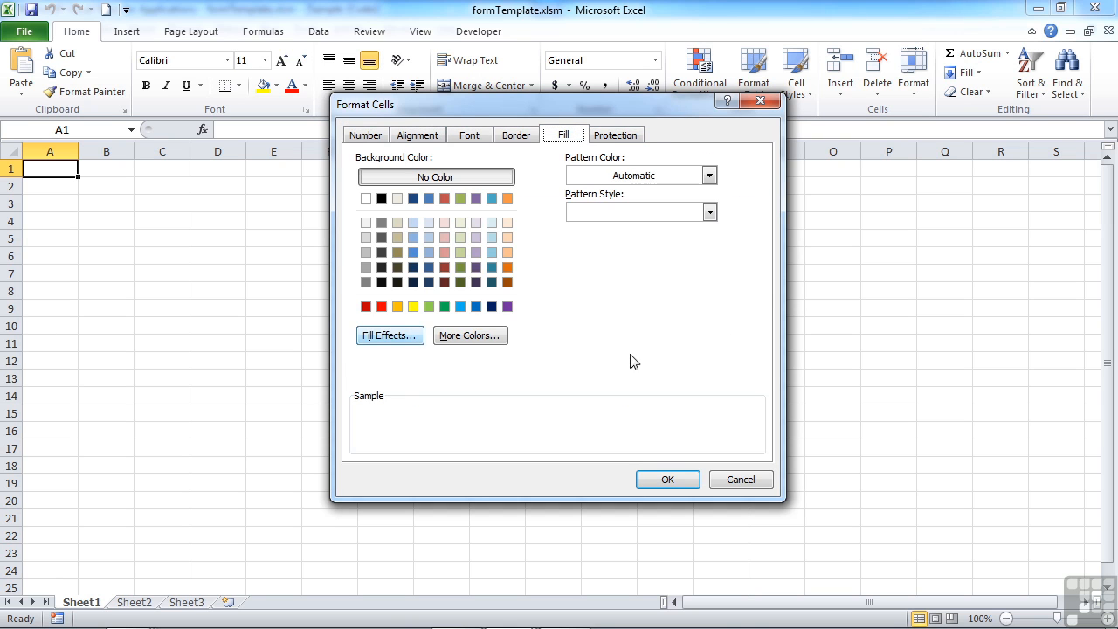
{"action": "left_click", "coordinate": [515, 134]}
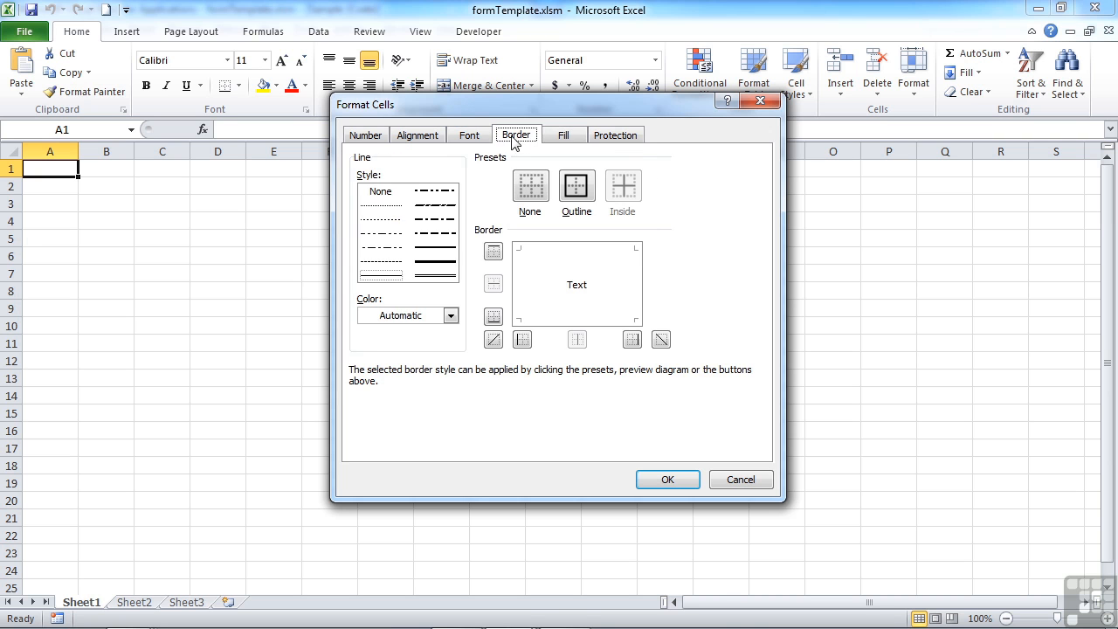
{"action": "left_click", "coordinate": [416, 135]}
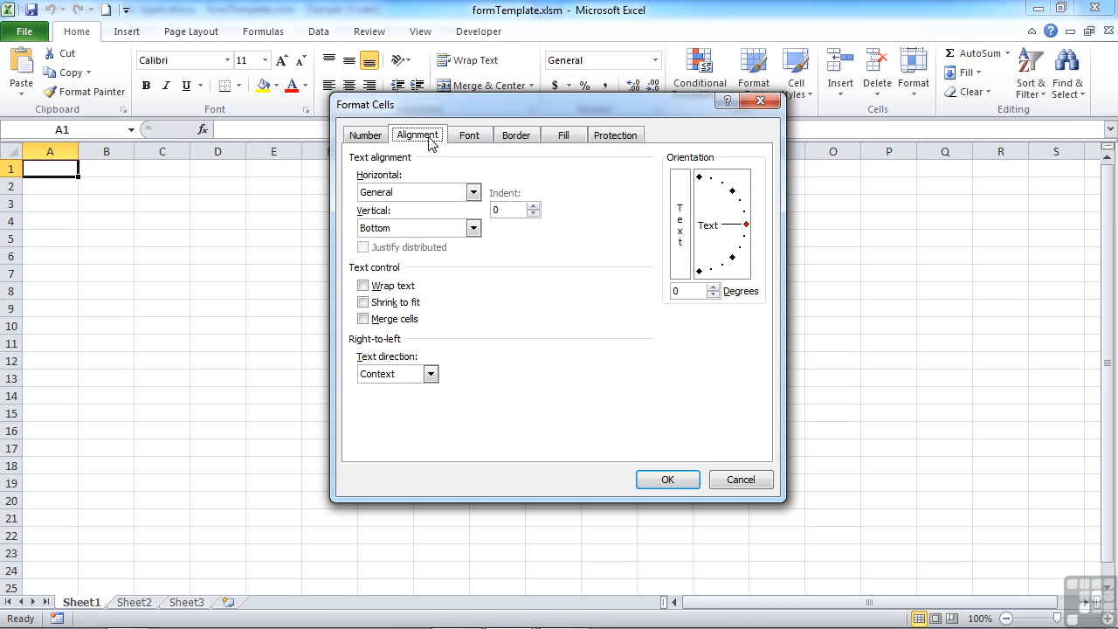
{"action": "left_click", "coordinate": [616, 135]}
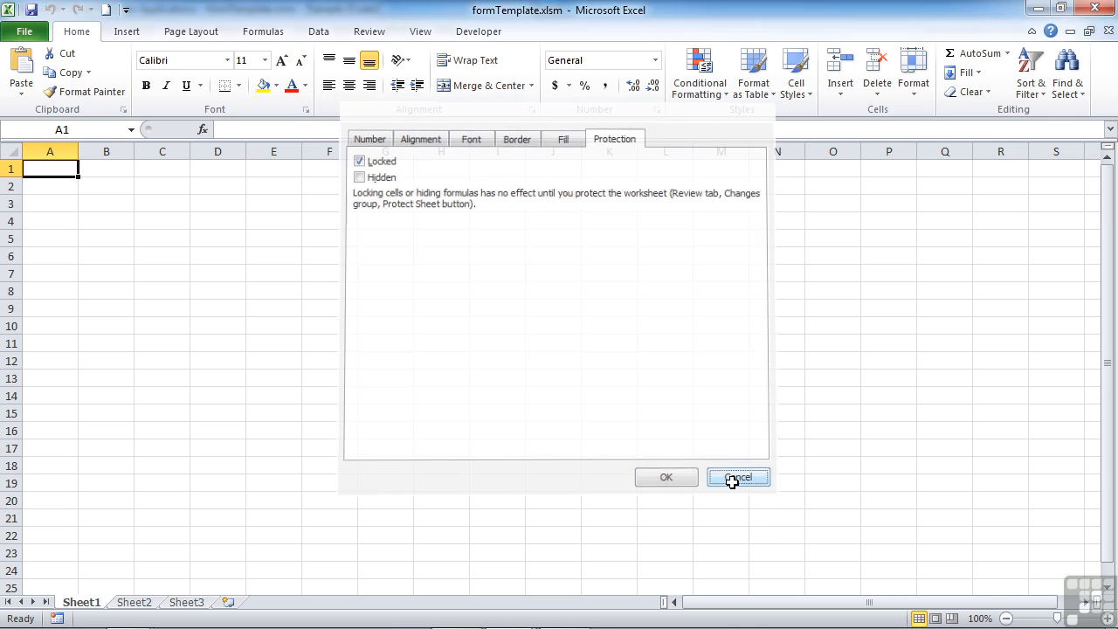
{"action": "left_click", "coordinate": [738, 477]}
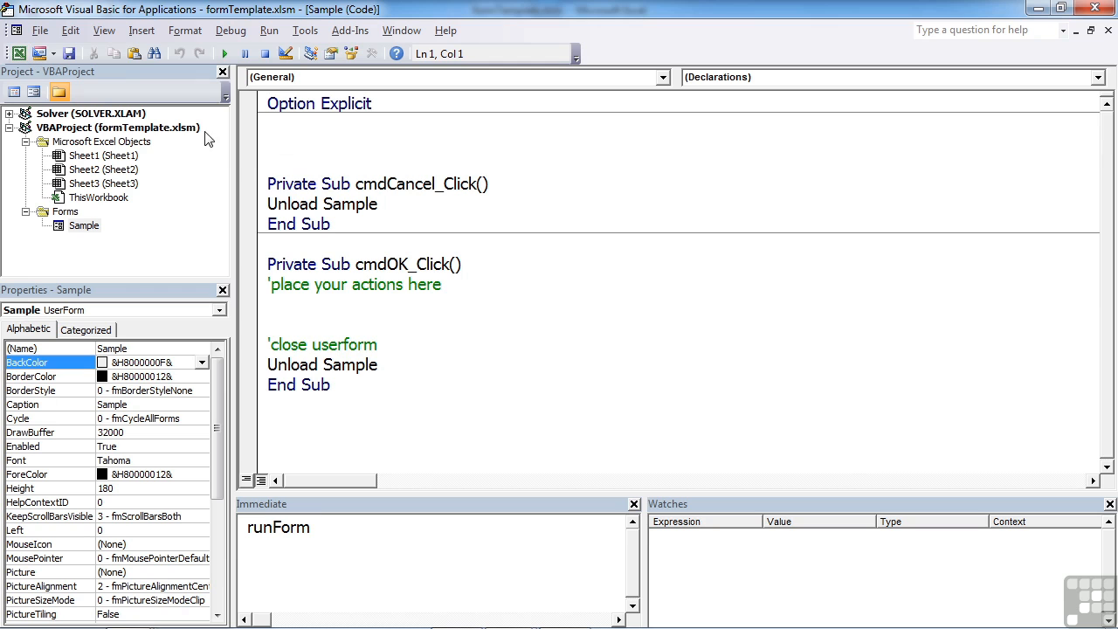
Show the Sample form's design via View > Object and place a two-page MultiPage control
{"action": "left_click", "coordinate": [103, 30]}
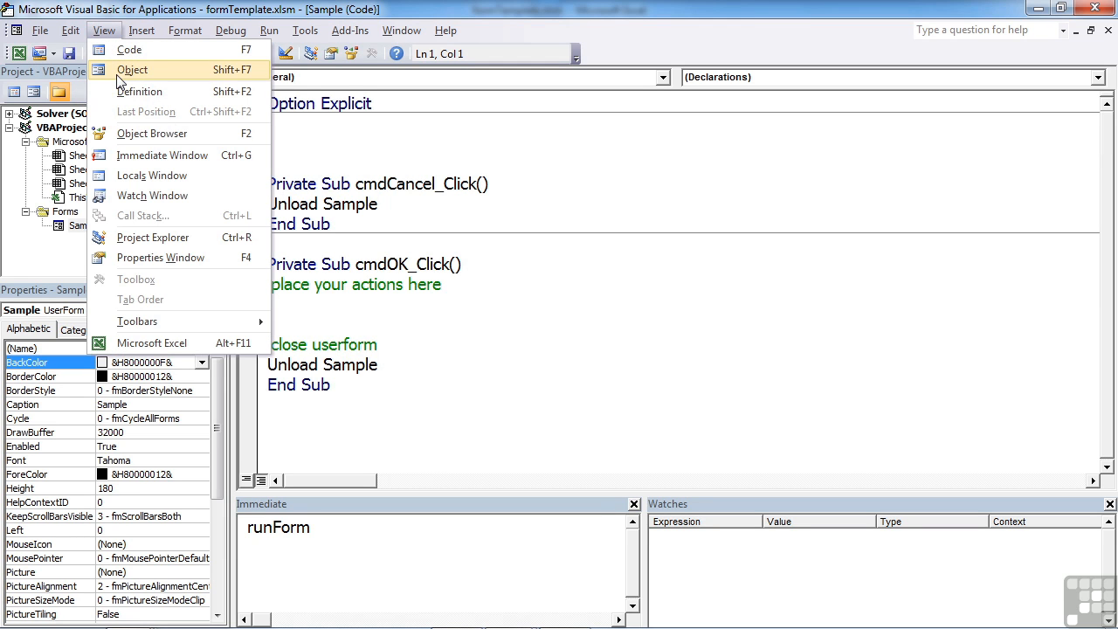
{"action": "left_click", "coordinate": [132, 70]}
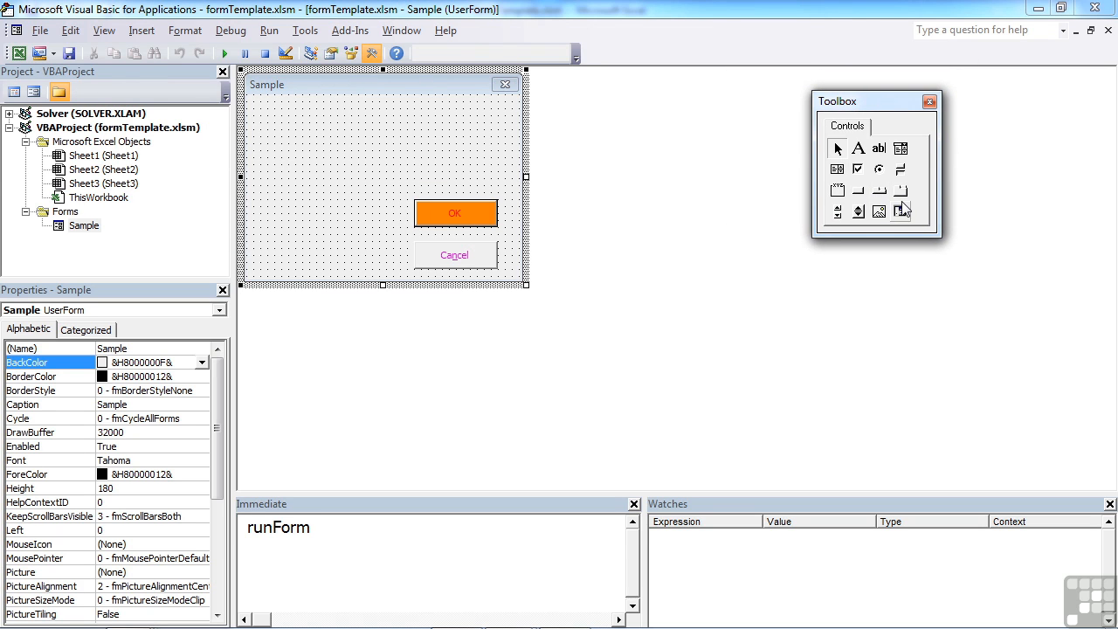
{"action": "mouse_move", "coordinate": [901, 210]}
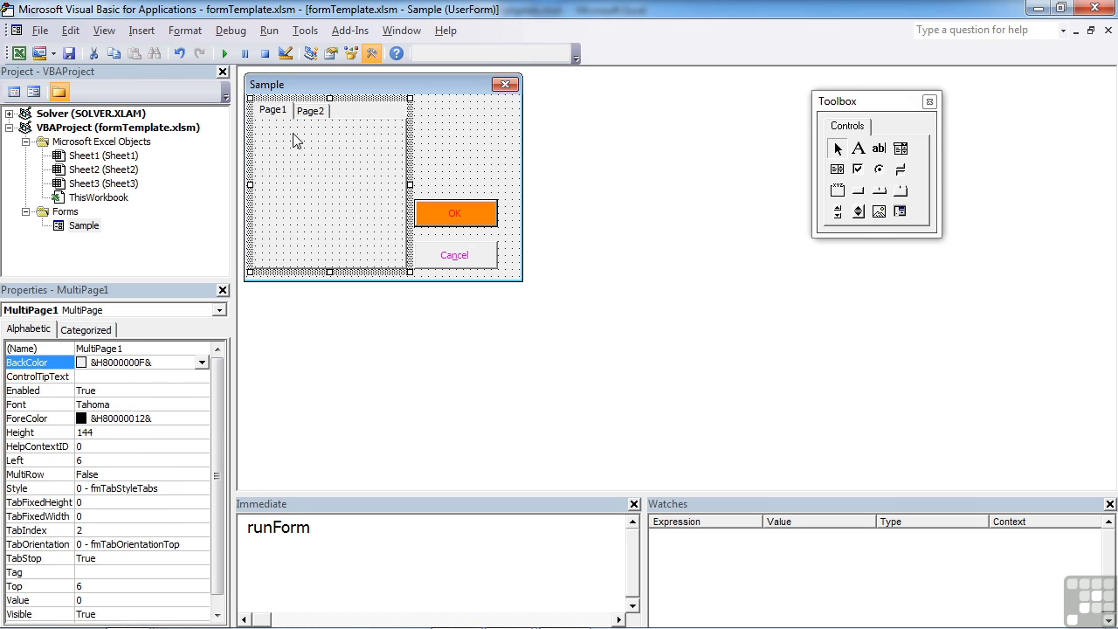
{"action": "left_click", "coordinate": [271, 110]}
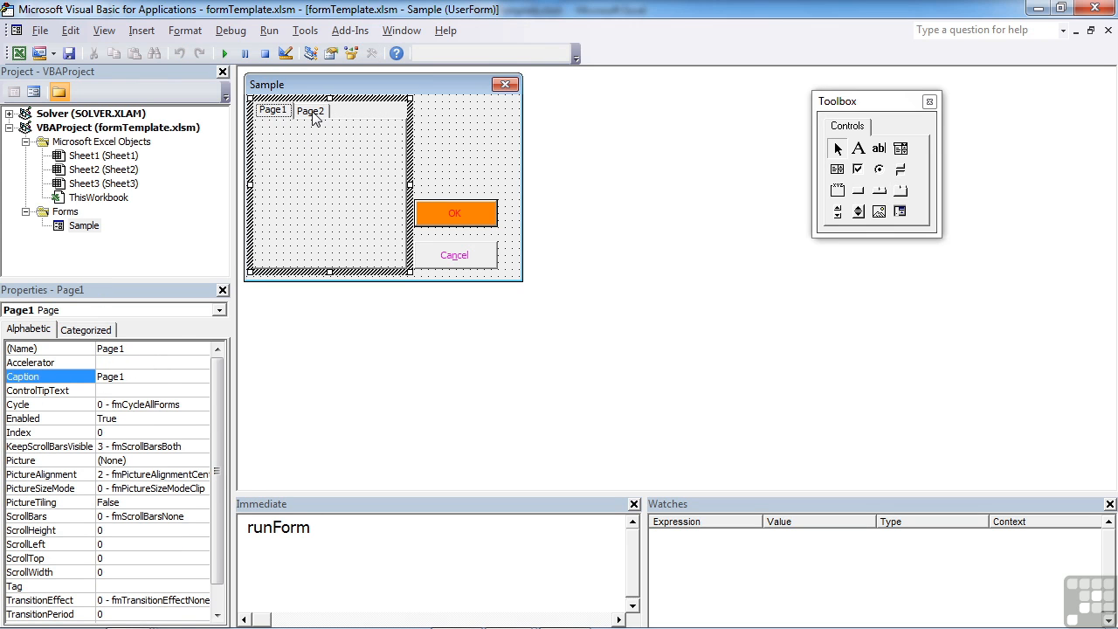
{"action": "left_click", "coordinate": [310, 111]}
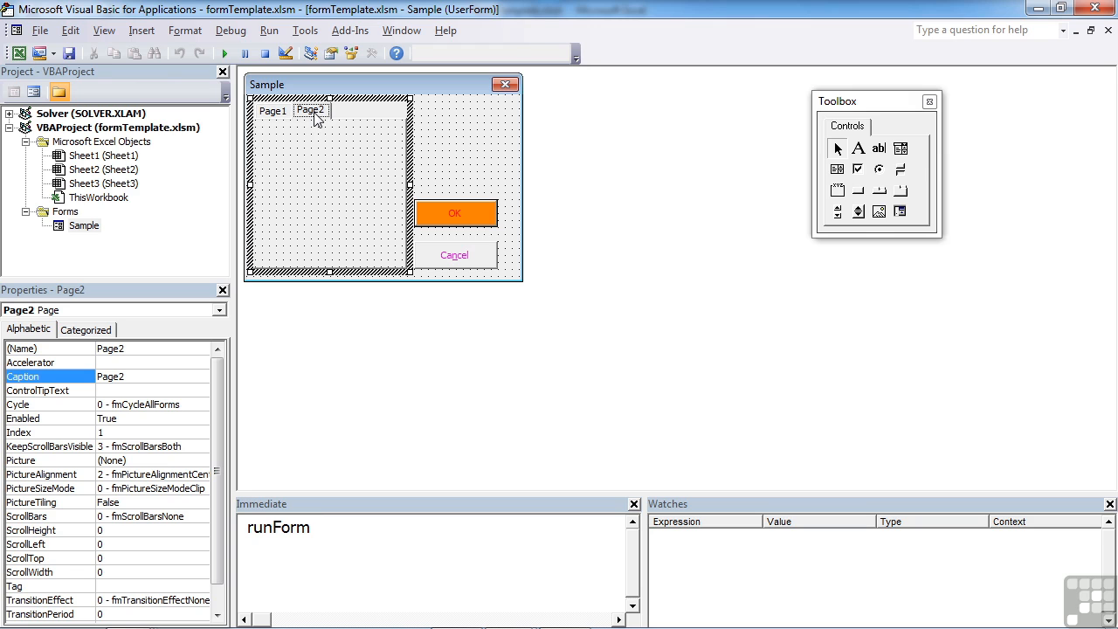
{"action": "mouse_move", "coordinate": [281, 122]}
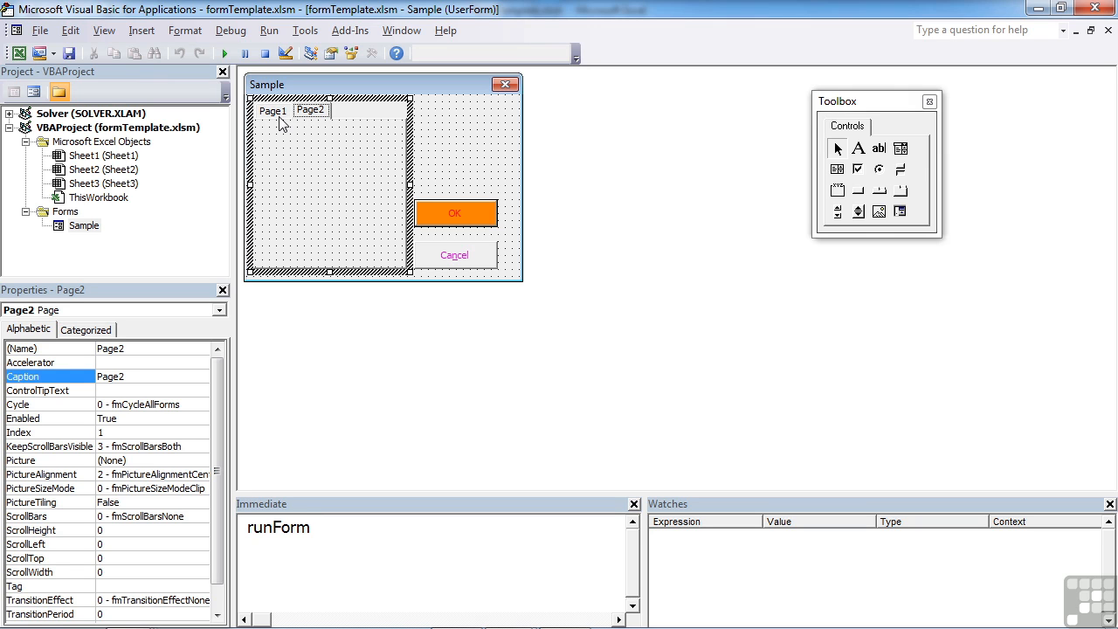
{"action": "mouse_move", "coordinate": [320, 126]}
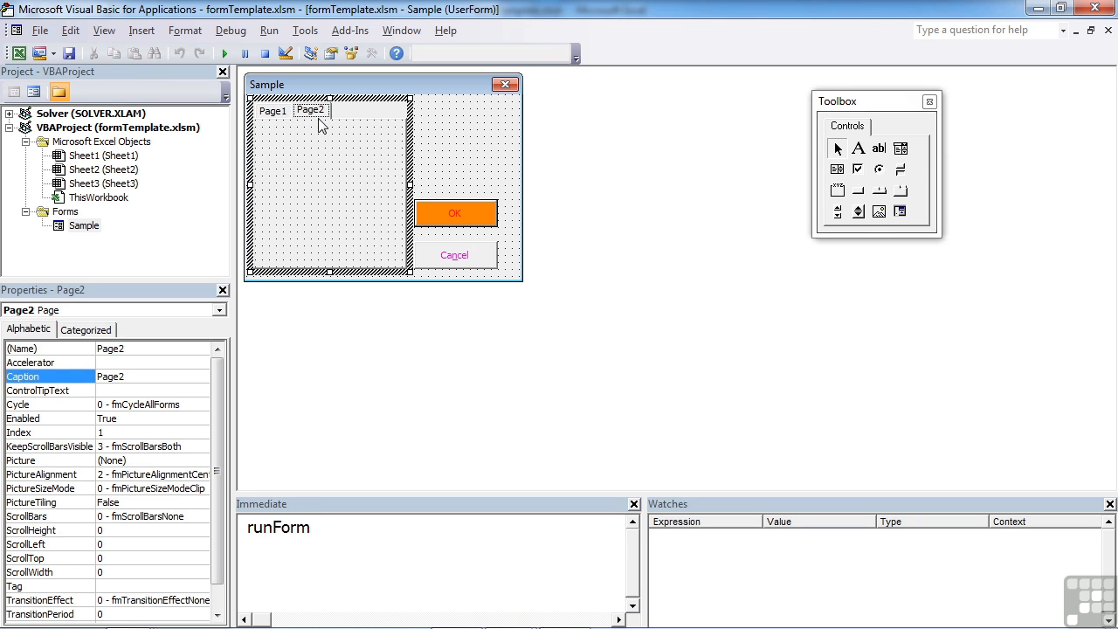
Add a third page to the MultiPage control with New Page
{"action": "right_click", "coordinate": [311, 110]}
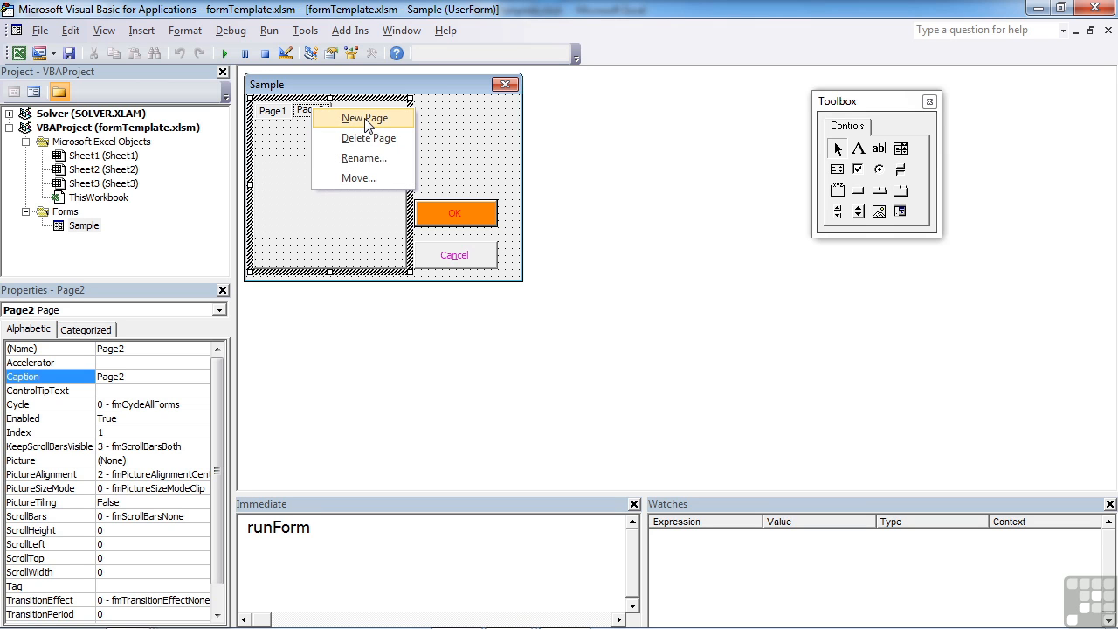
{"action": "left_click", "coordinate": [363, 118]}
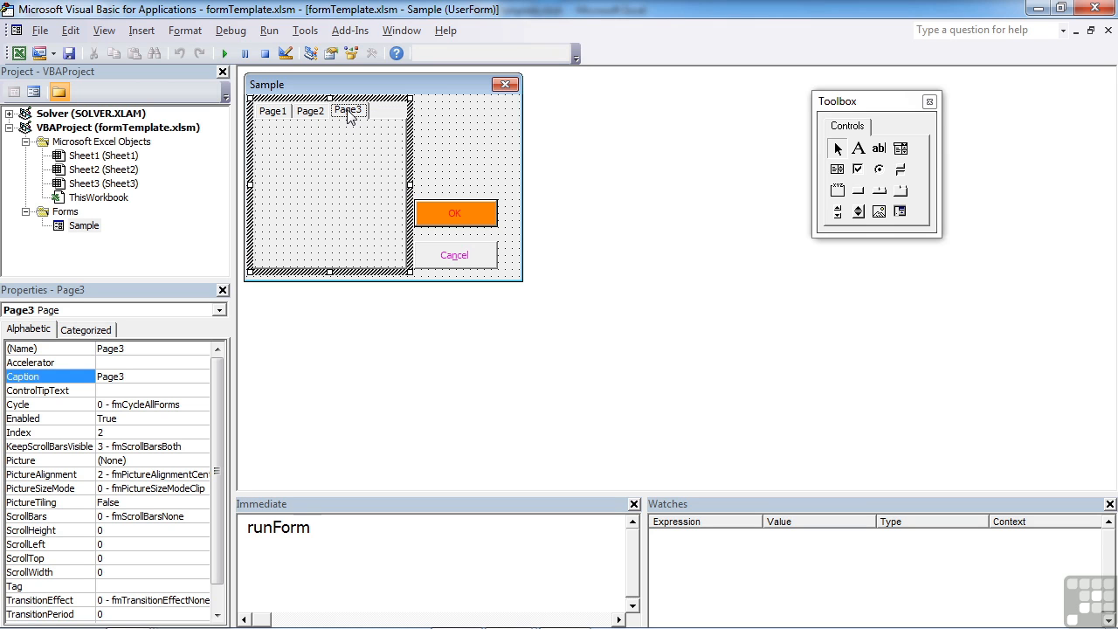
{"action": "left_click", "coordinate": [310, 110]}
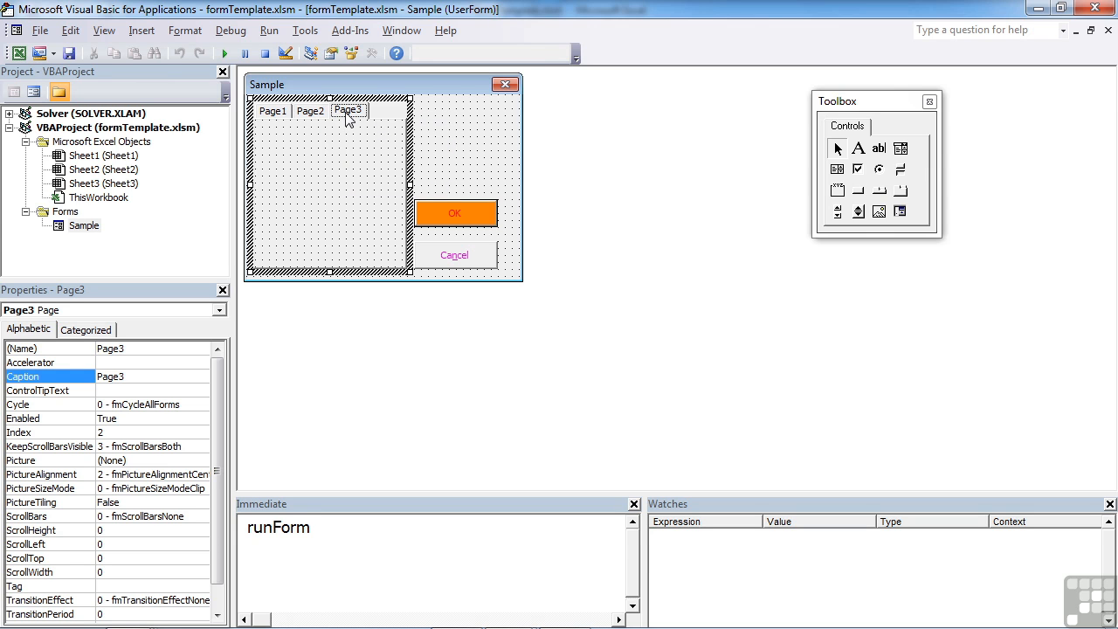
Caption the third page Options and the first page Personal
{"action": "right_click", "coordinate": [347, 110]}
{"action": "type", "text": "tab3"}
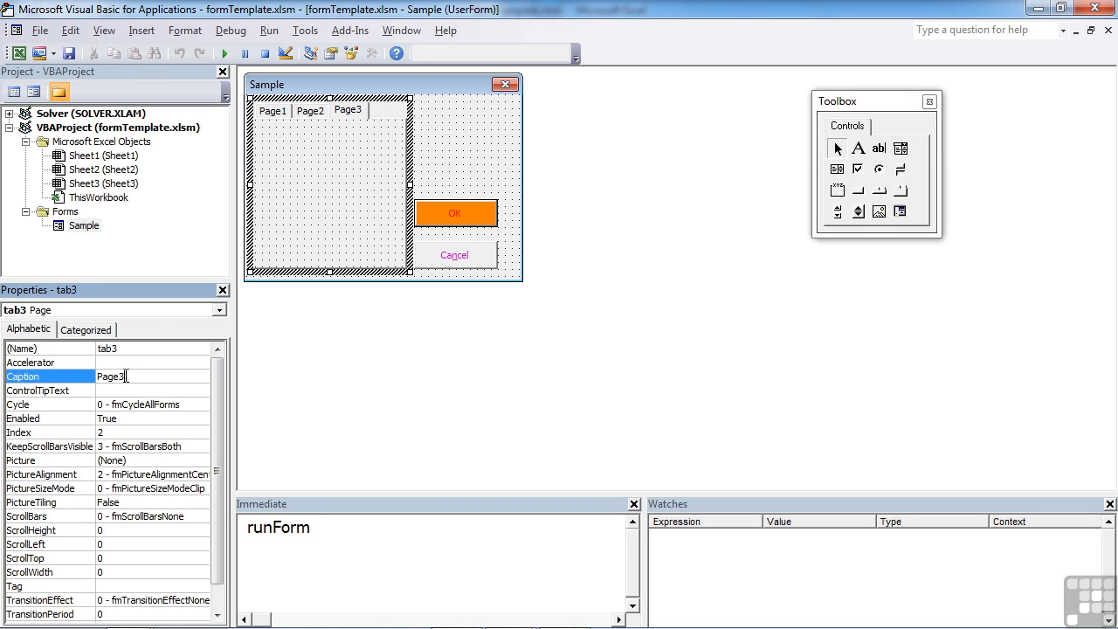
{"action": "double_click", "coordinate": [111, 376]}
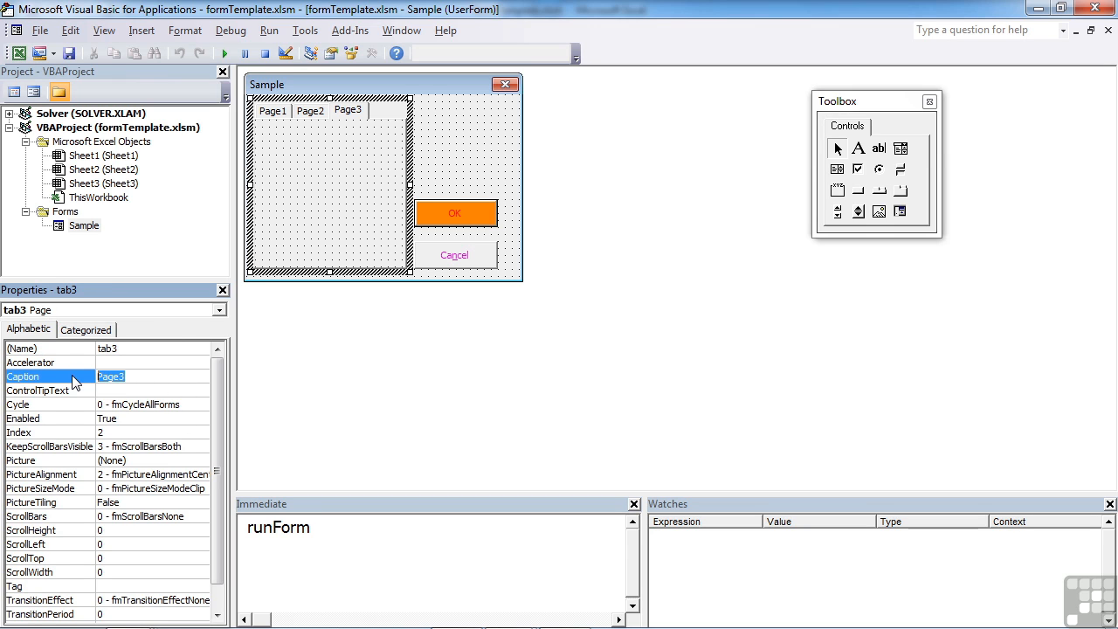
{"action": "type", "text": "Opt"}
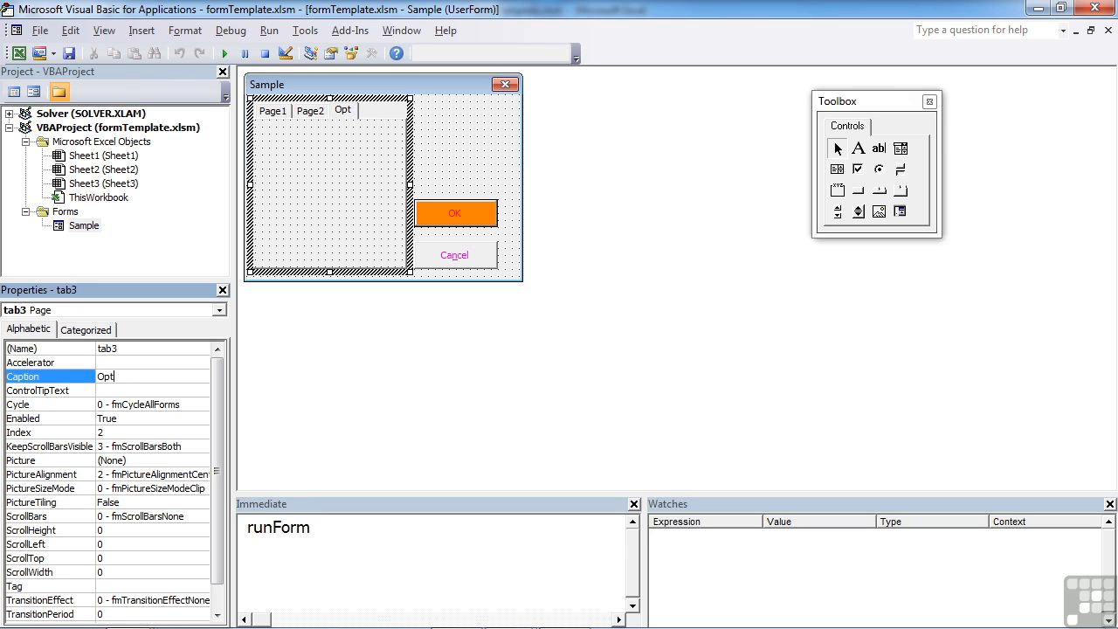
{"action": "left_click", "coordinate": [310, 111]}
{"action": "type", "text": "Details"}
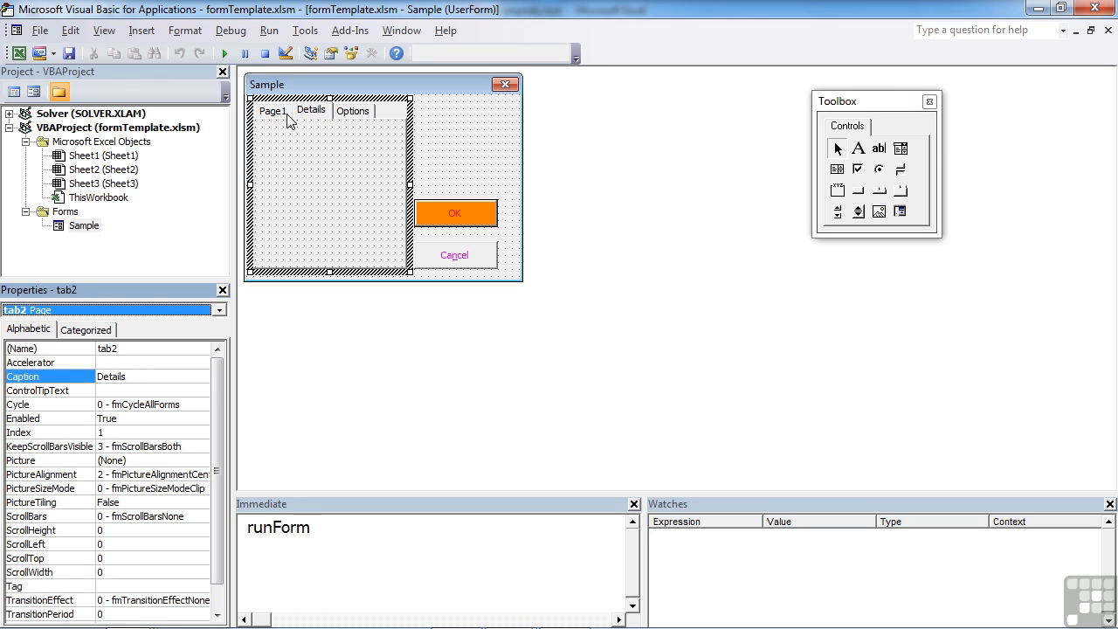
{"action": "left_click", "coordinate": [273, 111]}
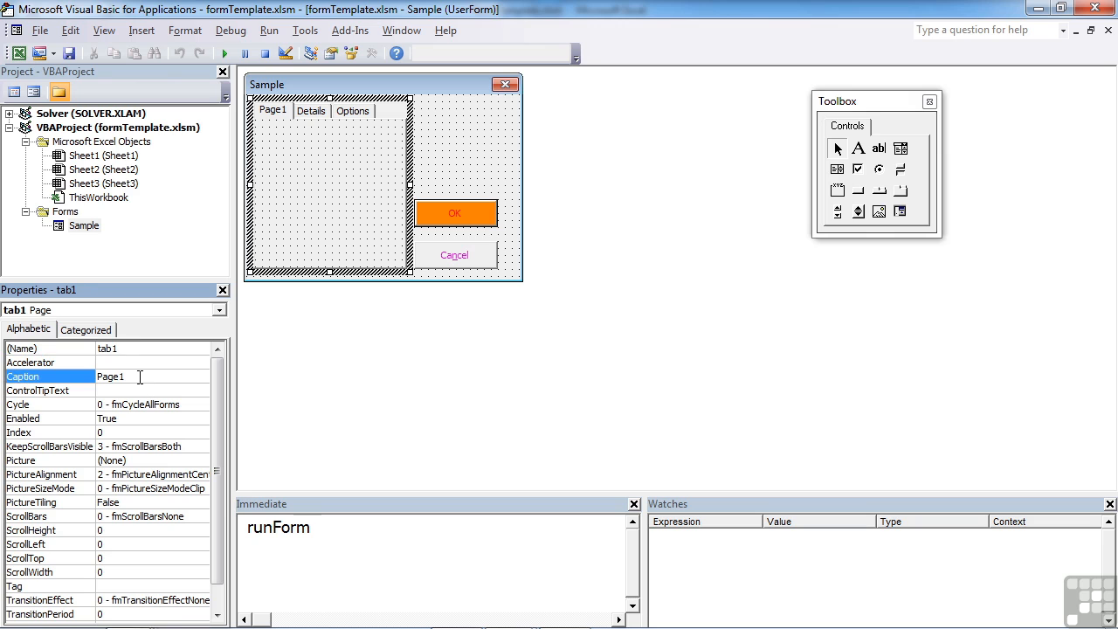
{"action": "type", "text": "Personal"}
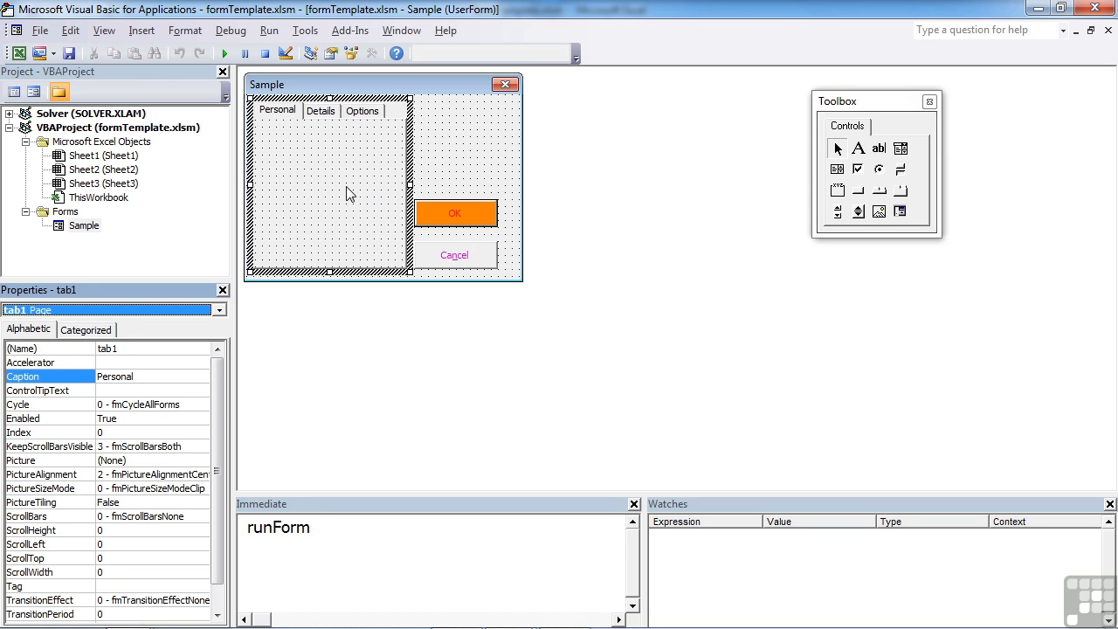
{"action": "mouse_move", "coordinate": [330, 196]}
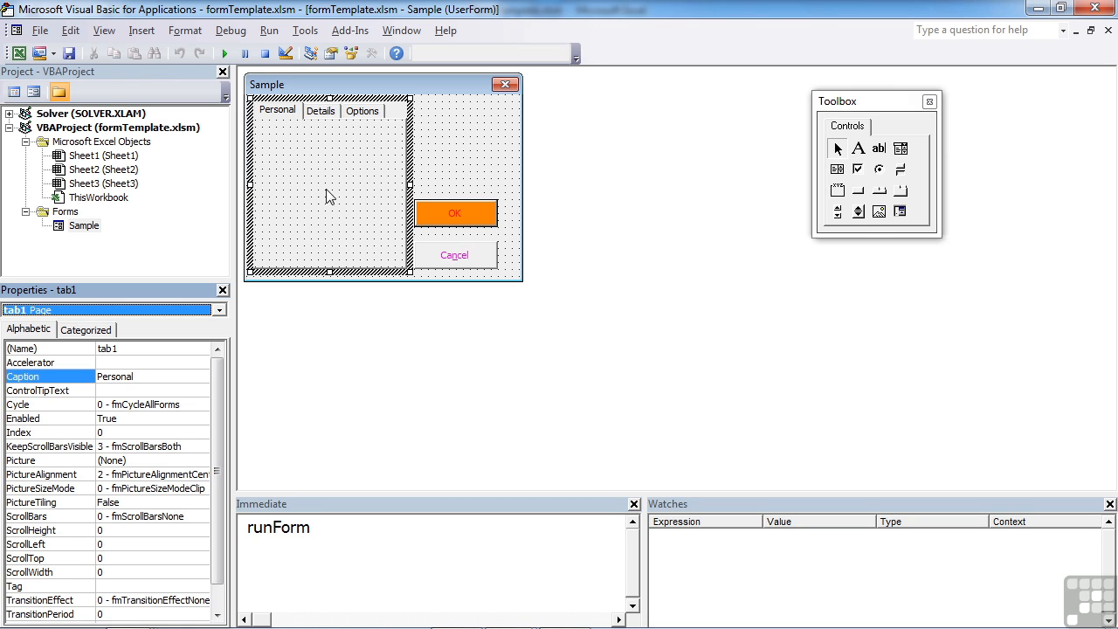
{"action": "mouse_move", "coordinate": [363, 120]}
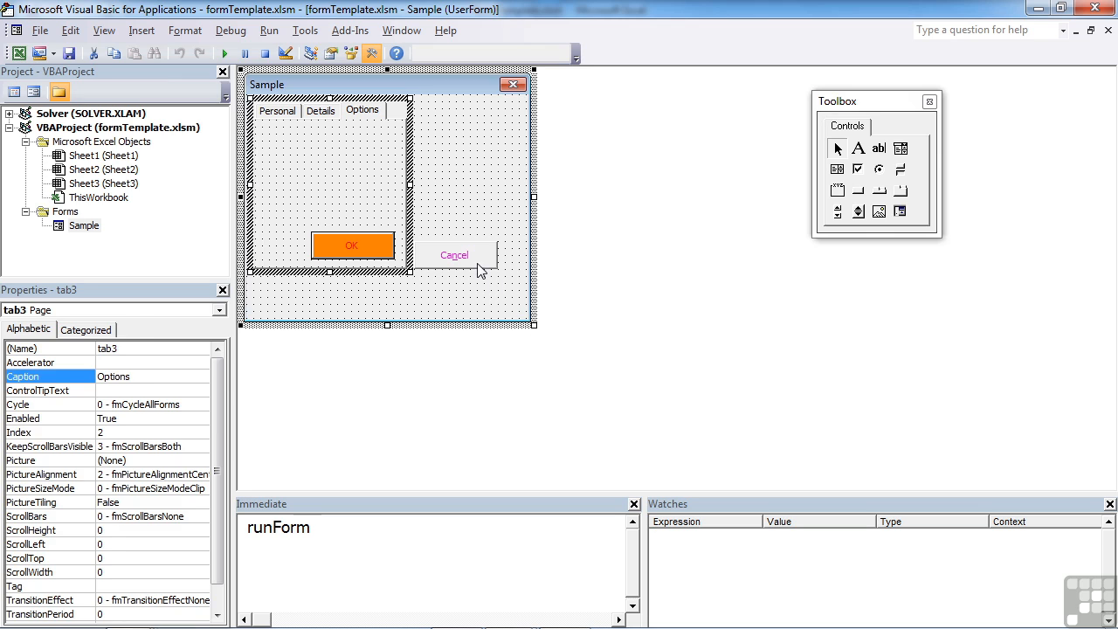
Resize the form and move the Cancel button below the tabbed area
{"action": "left_click", "coordinate": [454, 254]}
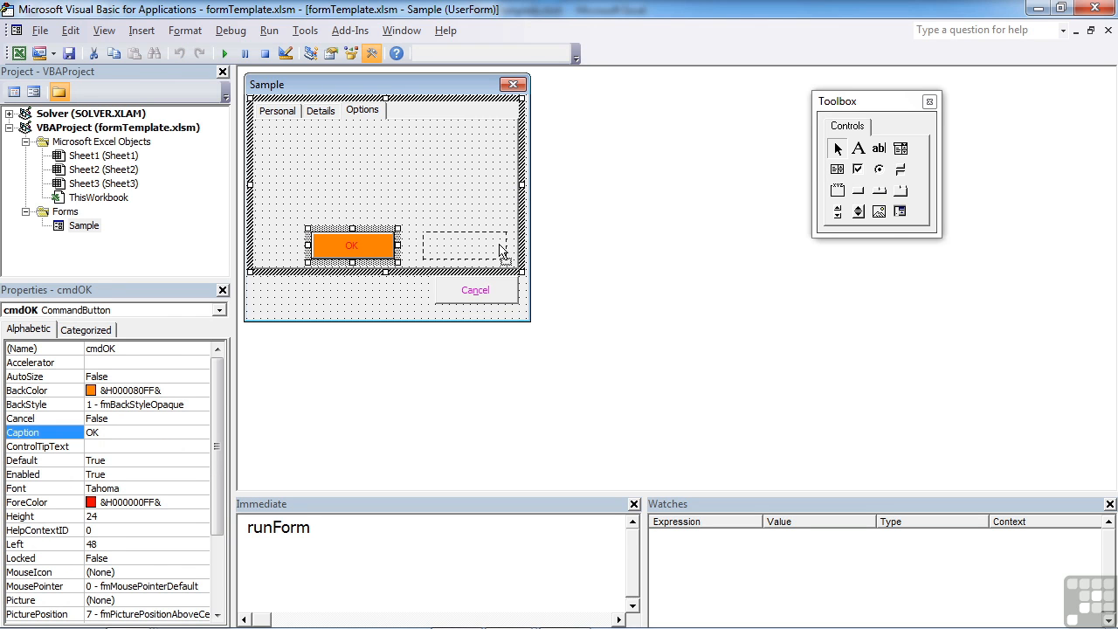
{"action": "left_click_drag", "start_coordinate": [352, 244], "coordinate": [470, 245]}
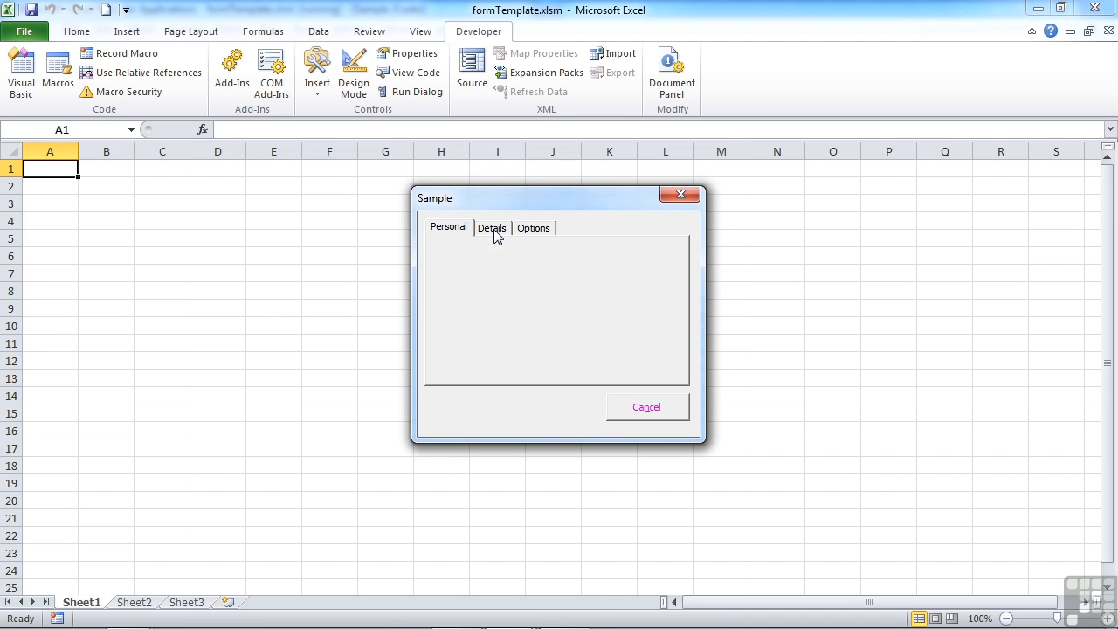
View the running form's Options and Details pages, then close the form
{"action": "left_click", "coordinate": [534, 228]}
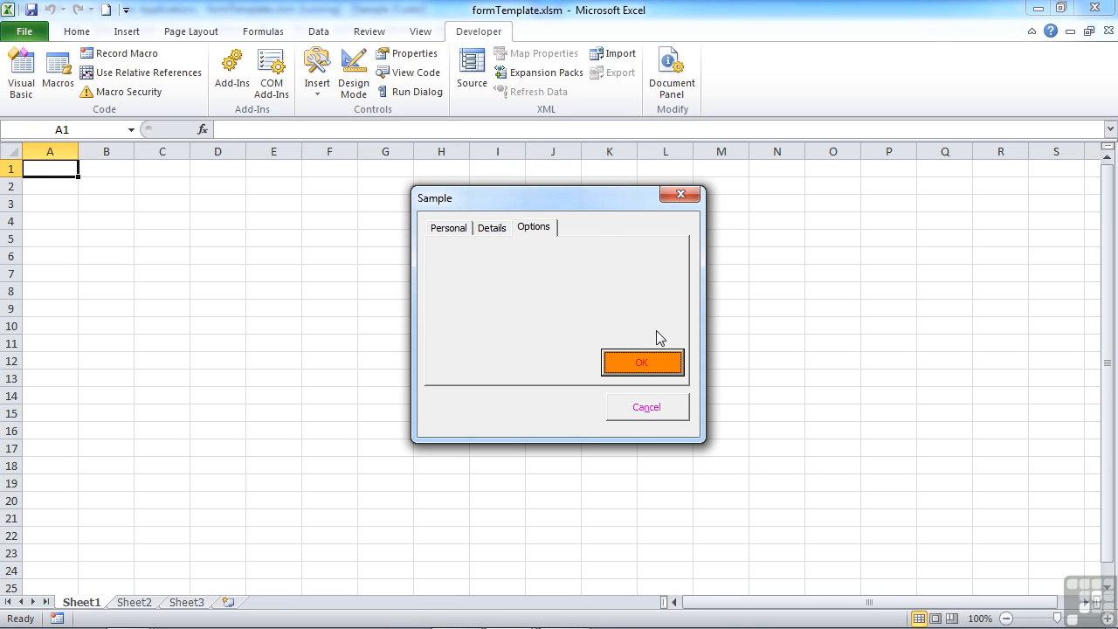
{"action": "left_click", "coordinate": [491, 227]}
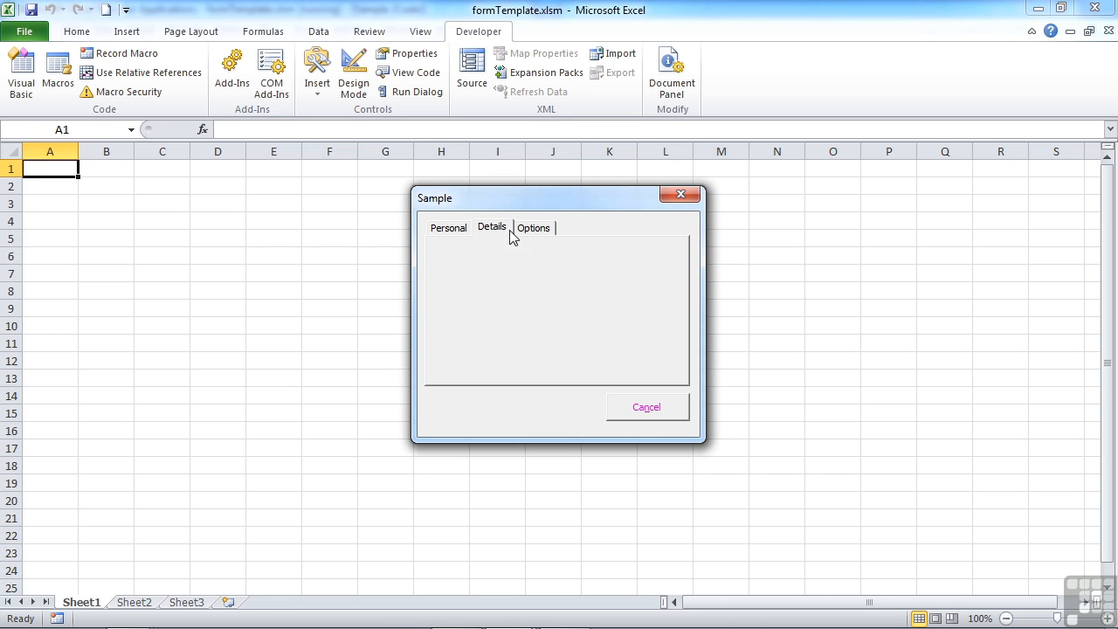
{"action": "left_click", "coordinate": [533, 227]}
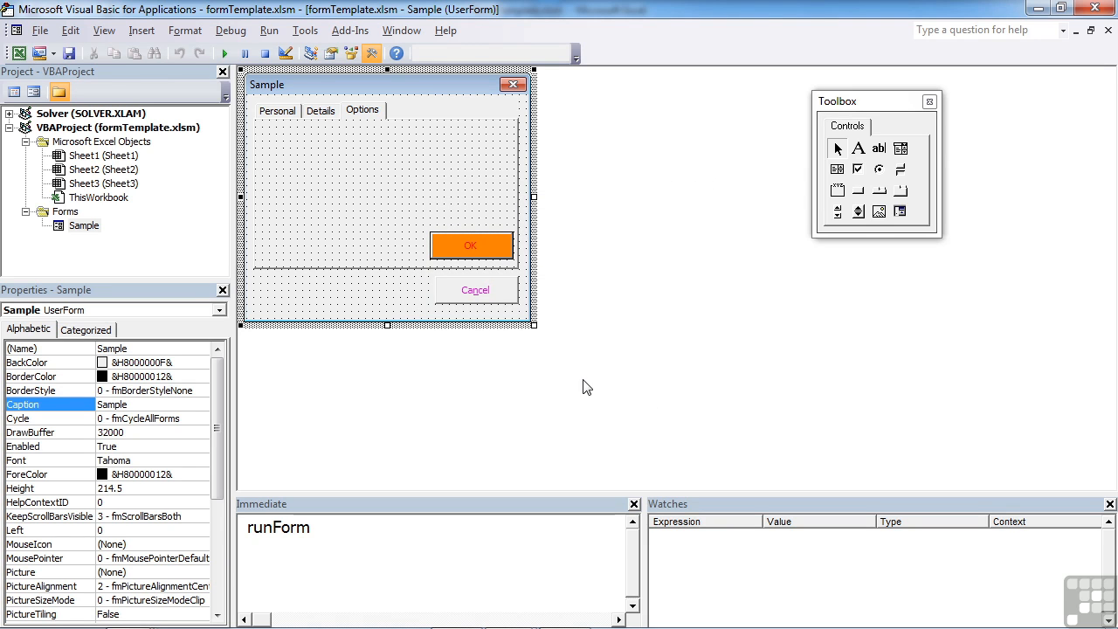
{"action": "mouse_move", "coordinate": [284, 131]}
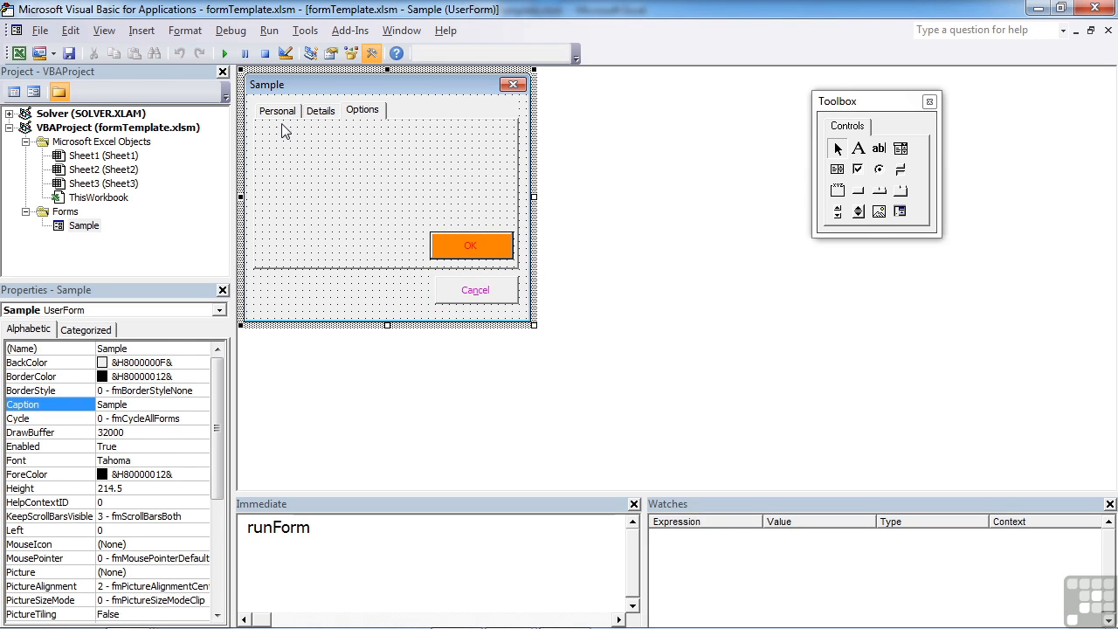
Return to the form design with the Personal page showing
{"action": "left_click", "coordinate": [362, 111]}
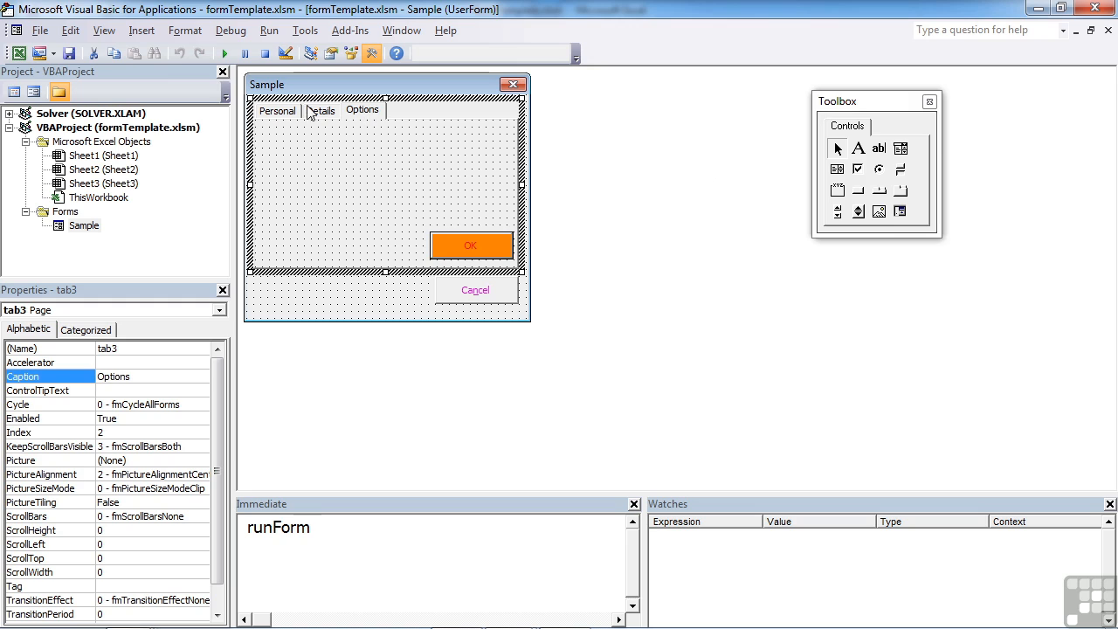
{"action": "left_click", "coordinate": [277, 111]}
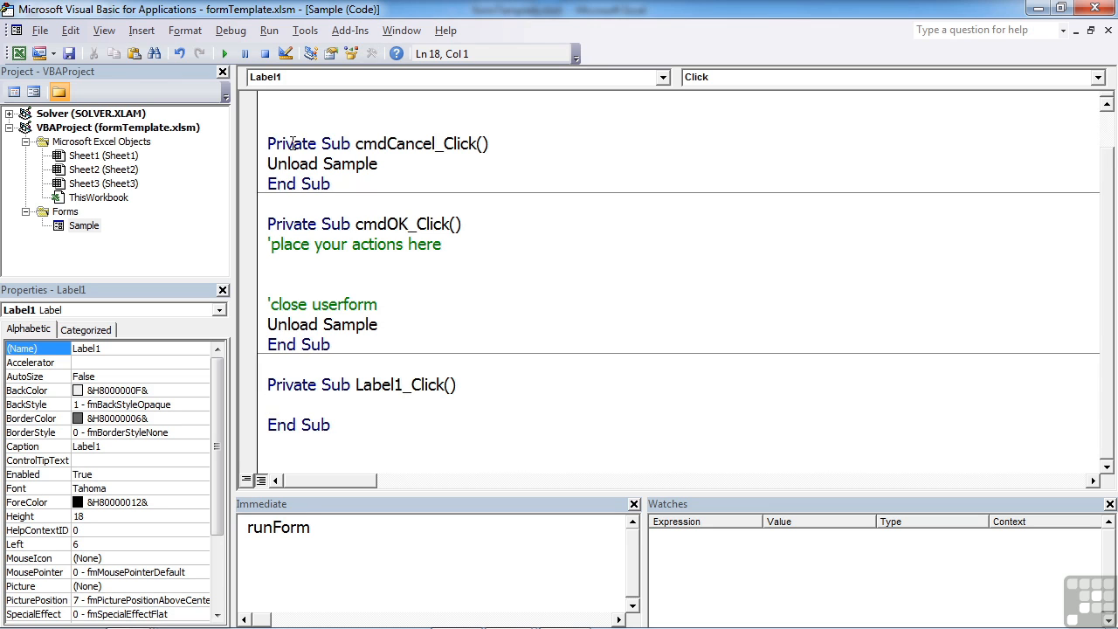
{"action": "left_click", "coordinate": [103, 30]}
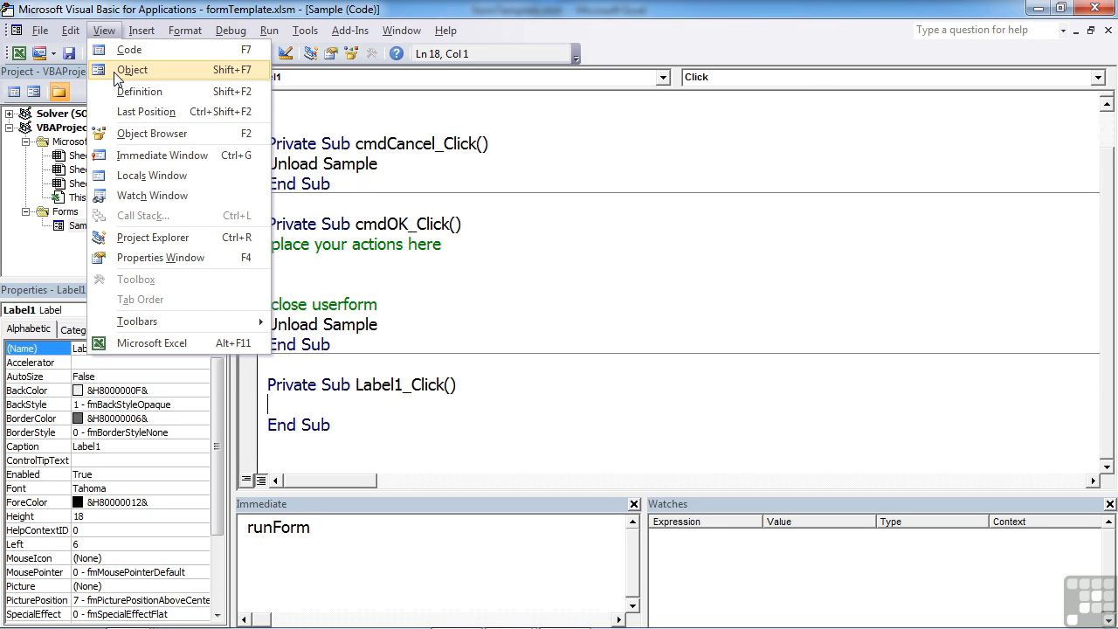
{"action": "left_click", "coordinate": [133, 69]}
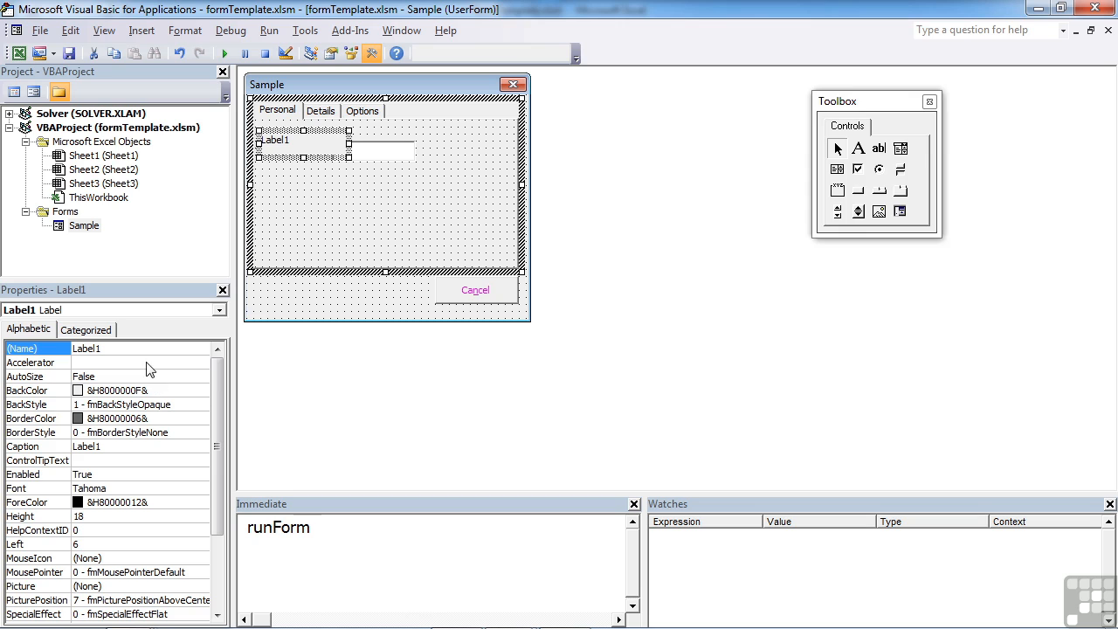
Add label lblName captioned Your Name, text box txtName, and a second text box and label
{"action": "type", "text": "lblName"}
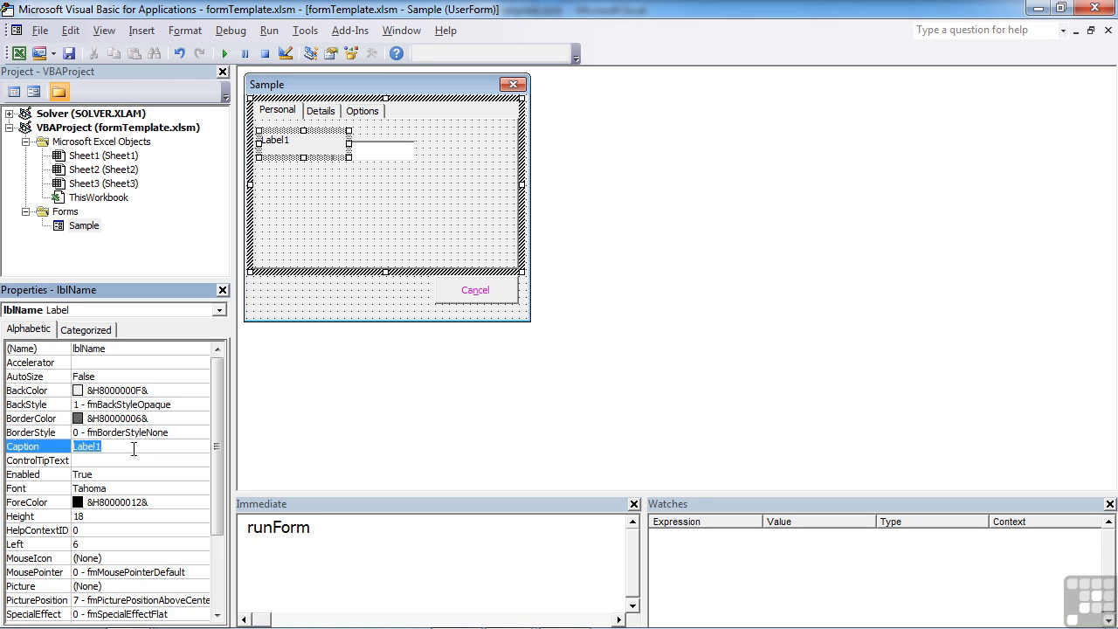
{"action": "type", "text": "Your Nam"}
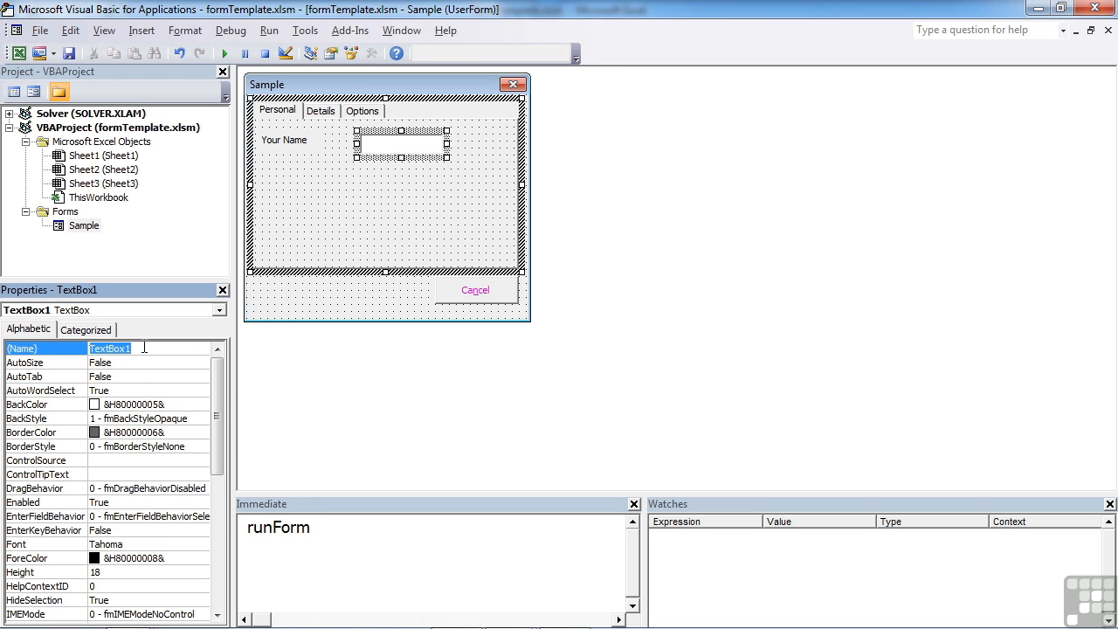
{"action": "type", "text": "txtName"}
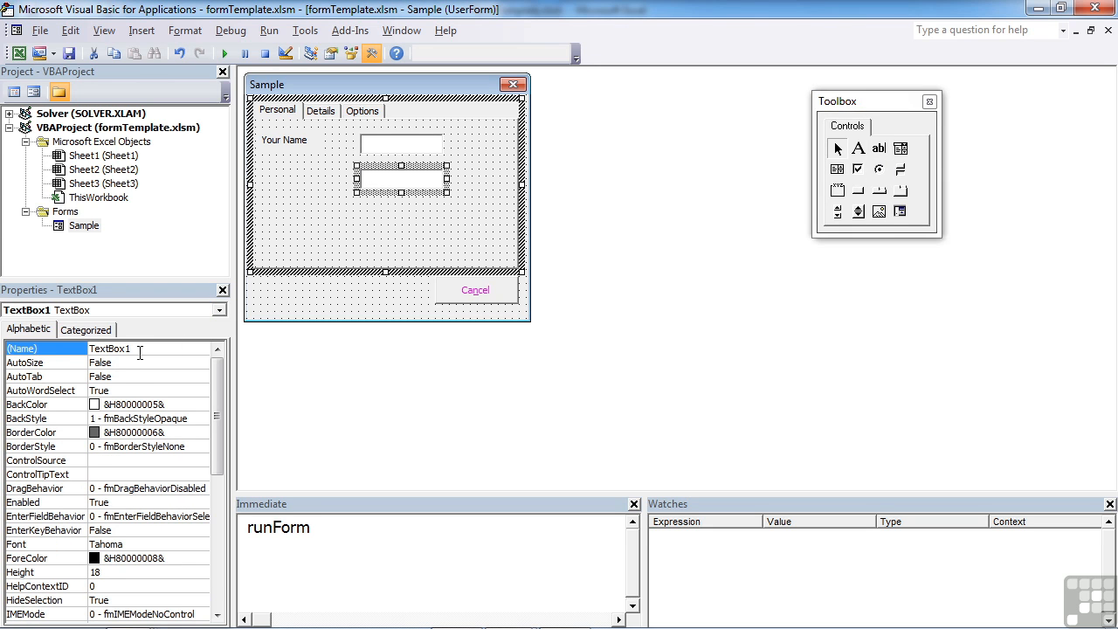
{"action": "type", "text": "txt"}
{"action": "type", "text": "lblDob"}
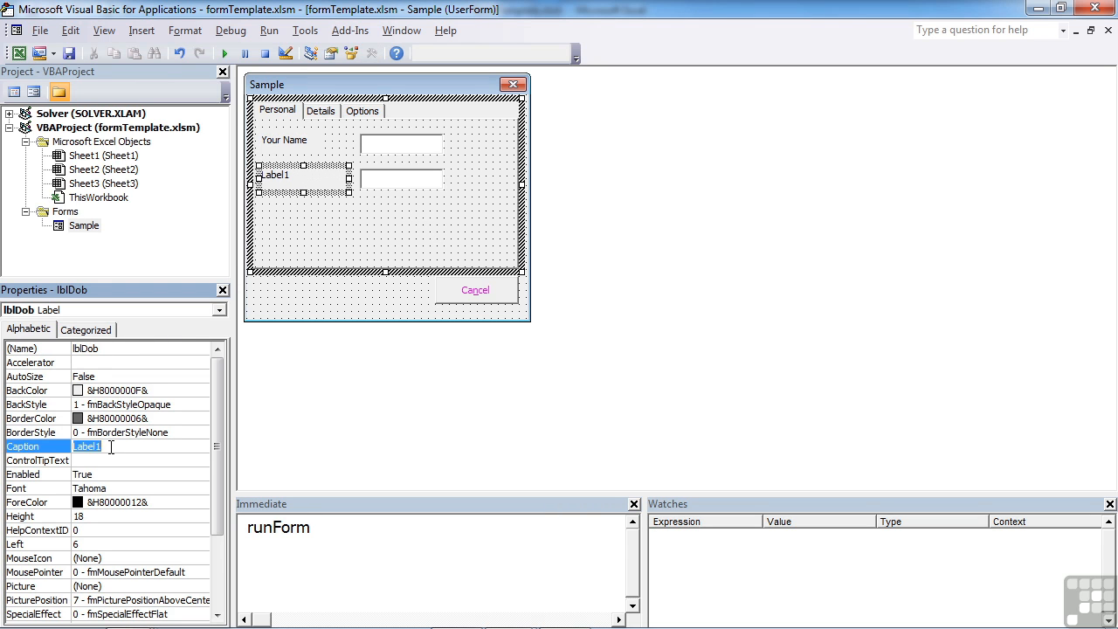
{"action": "left_click", "coordinate": [321, 111]}
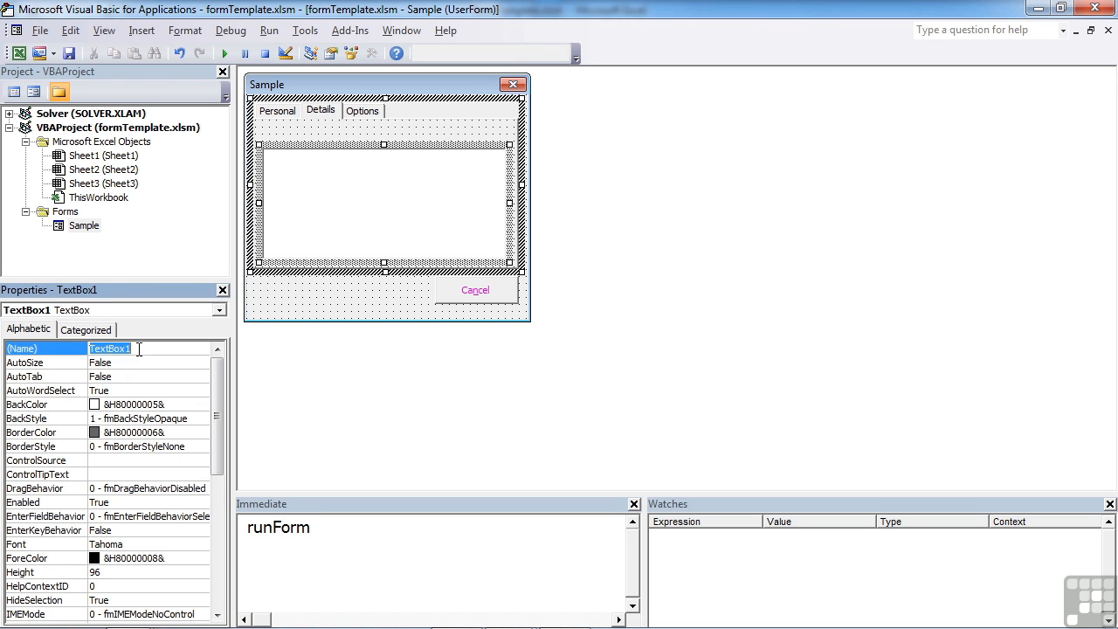
Name the Details text box txtInfo and add label lblInfo reading 'Please supply more information'
{"action": "type", "text": "txtInfo"}
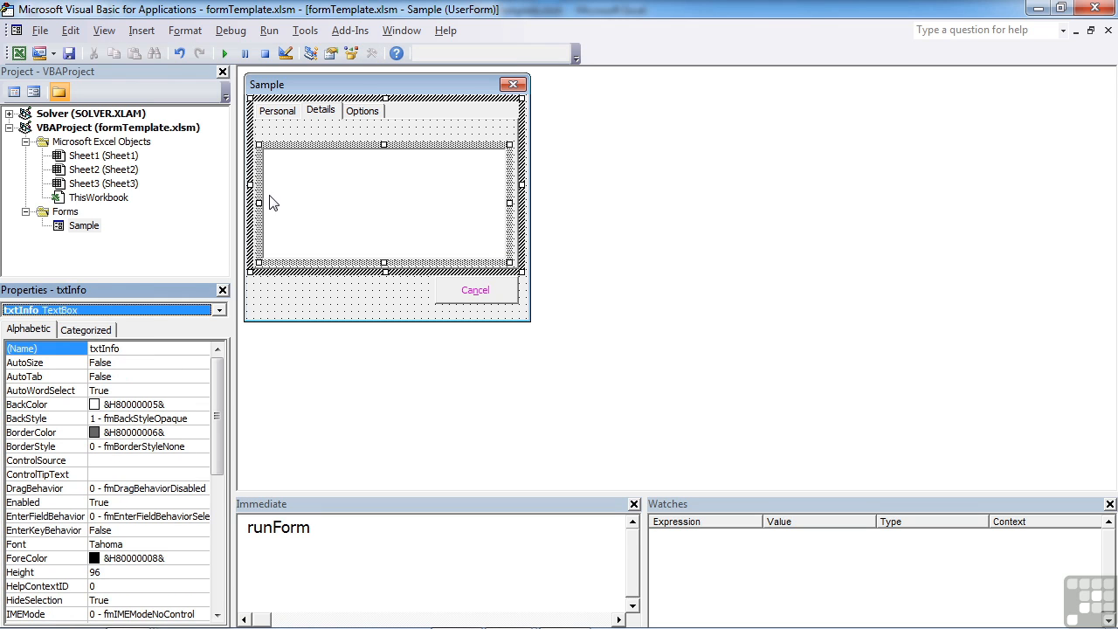
{"action": "left_click", "coordinate": [371, 52]}
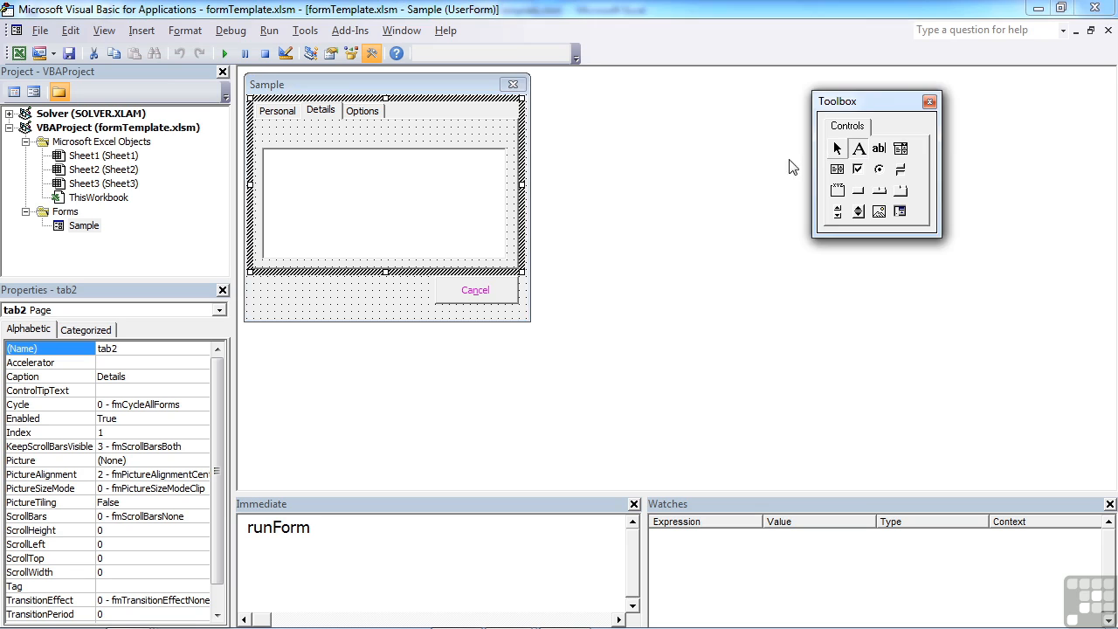
{"action": "left_click", "coordinate": [859, 148]}
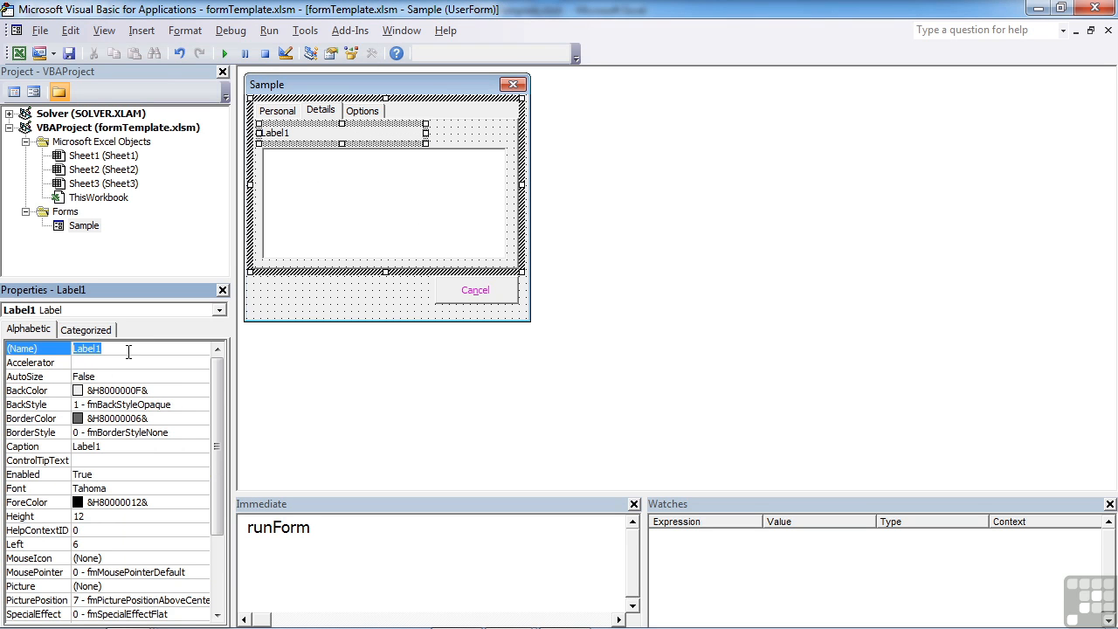
{"action": "type", "text": "lblInfo"}
{"action": "left_click", "coordinate": [141, 447]}
{"action": "type", "text": "Please supply more information"}
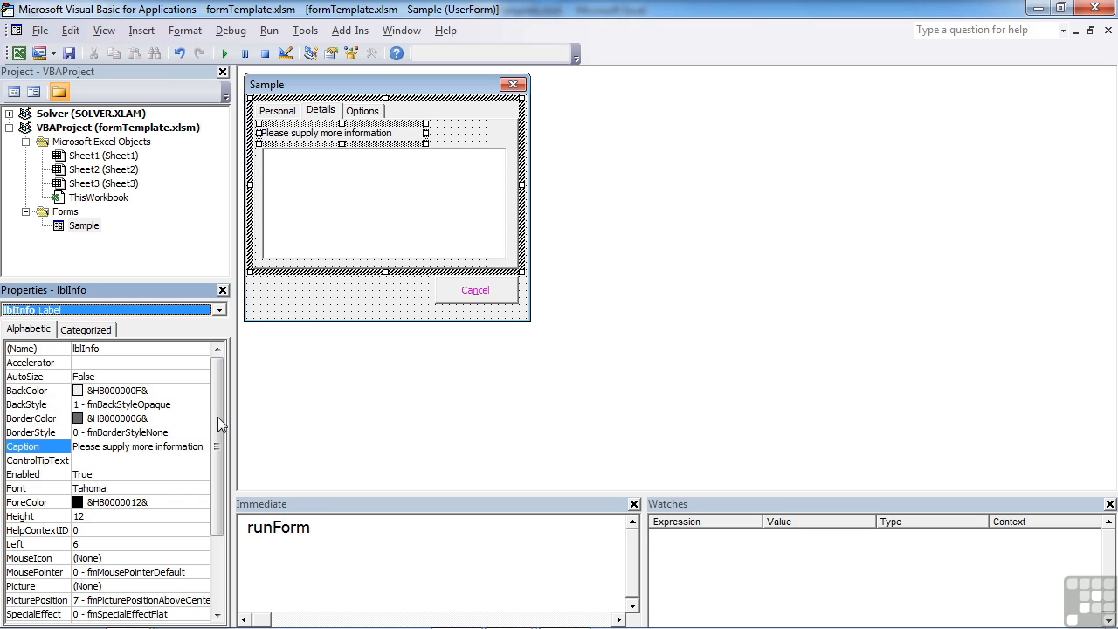
{"action": "left_click", "coordinate": [362, 110]}
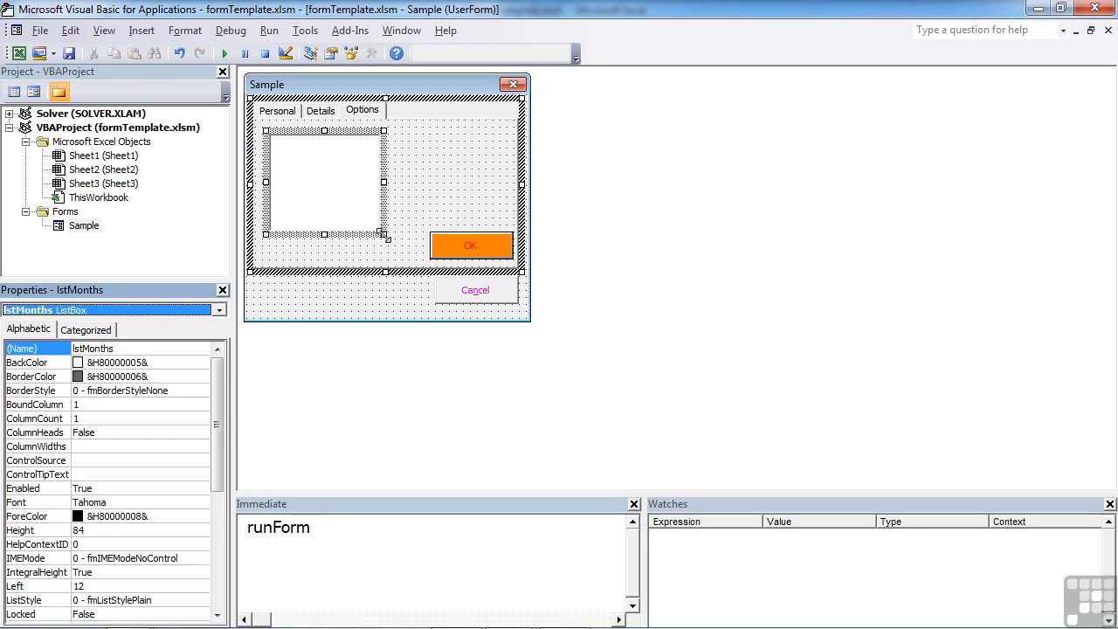
Size the lstMonths list box on the Options page and run the form
{"action": "left_click", "coordinate": [371, 52]}
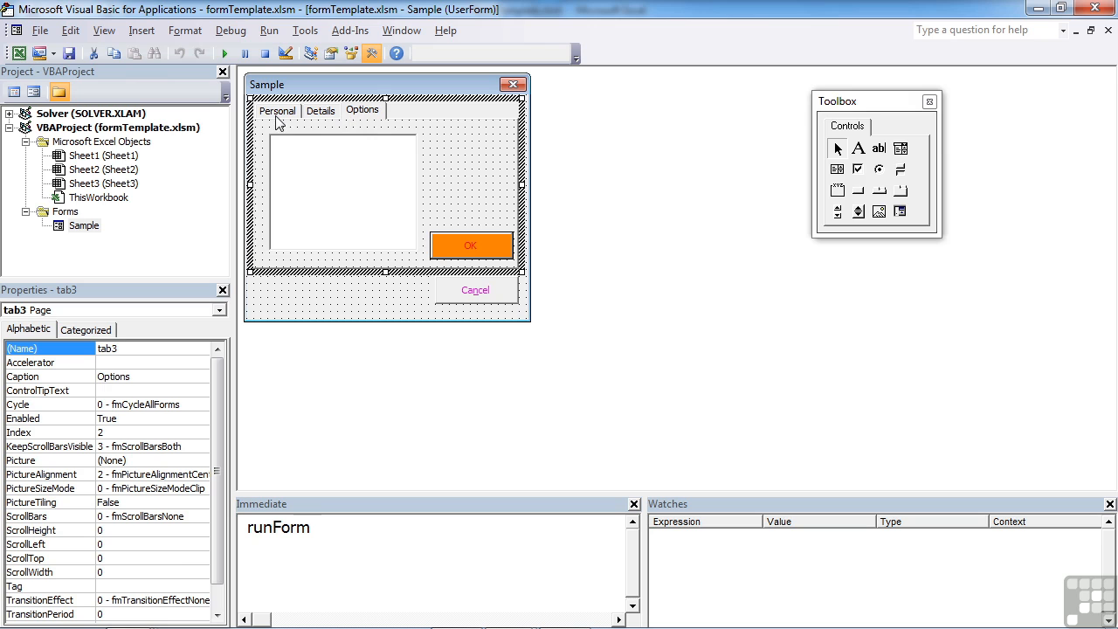
{"action": "left_click", "coordinate": [277, 110]}
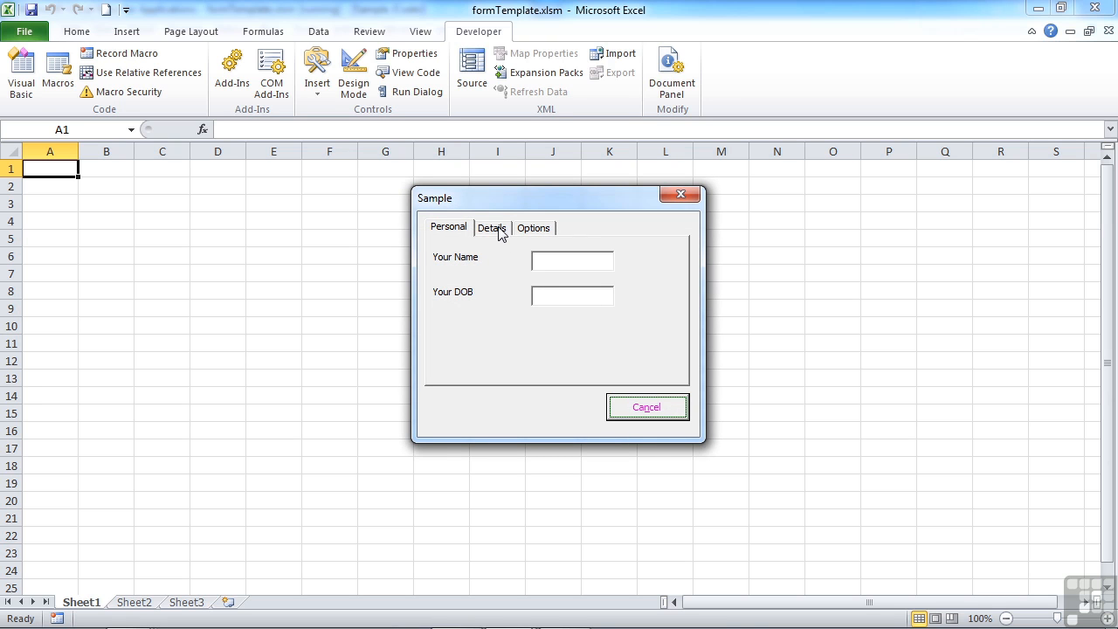
Check the running form's Details, Options and Personal pages, then close it
{"action": "left_click", "coordinate": [492, 227]}
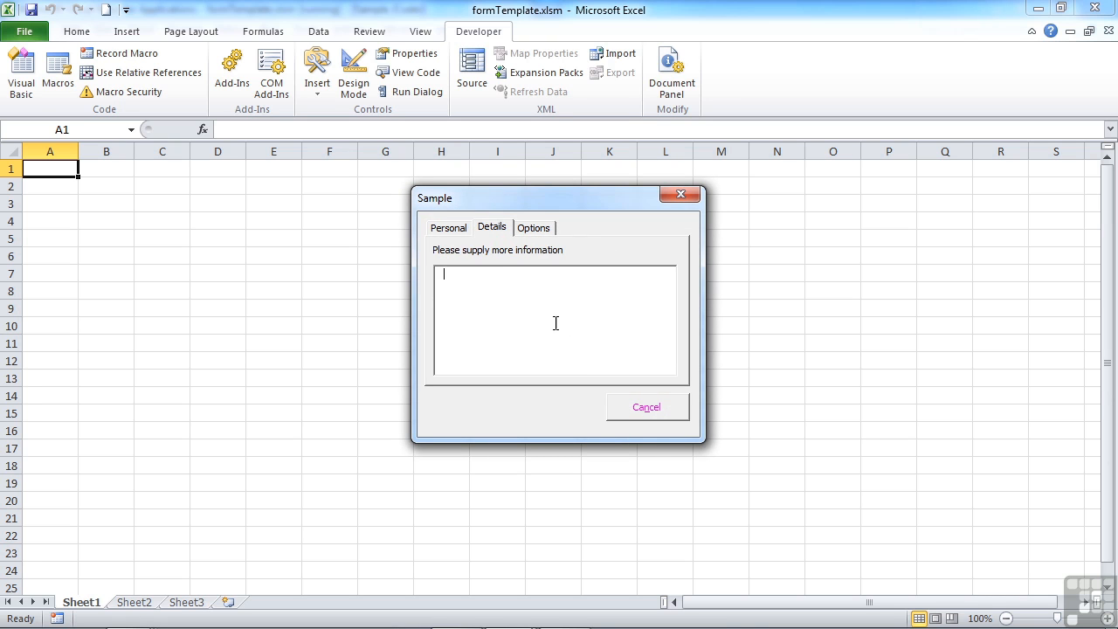
{"action": "left_click", "coordinate": [533, 227]}
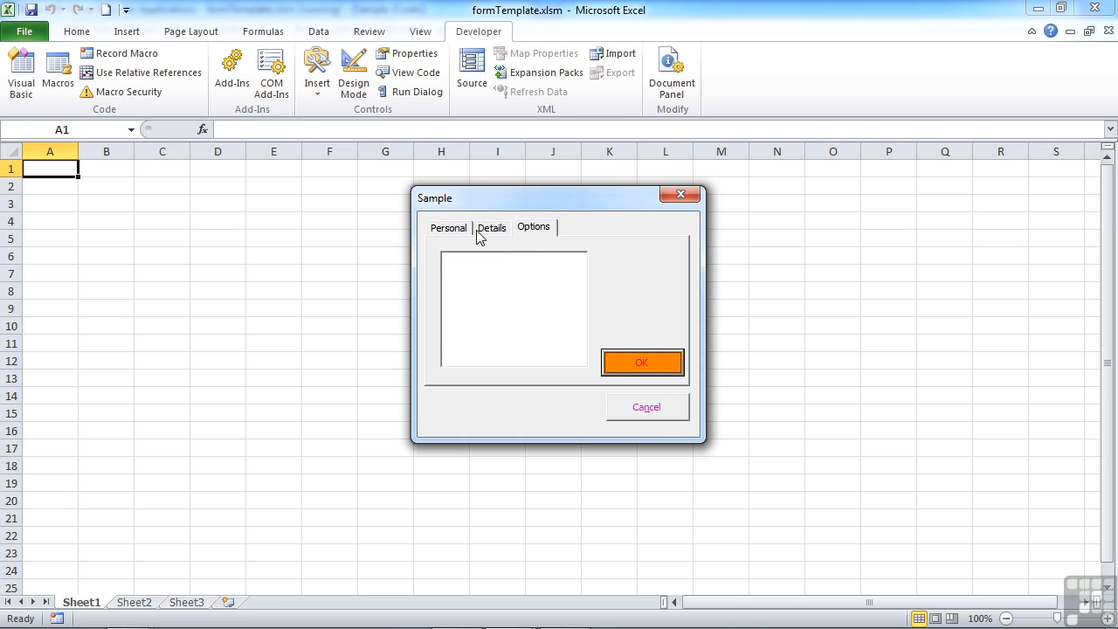
{"action": "left_click", "coordinate": [449, 227]}
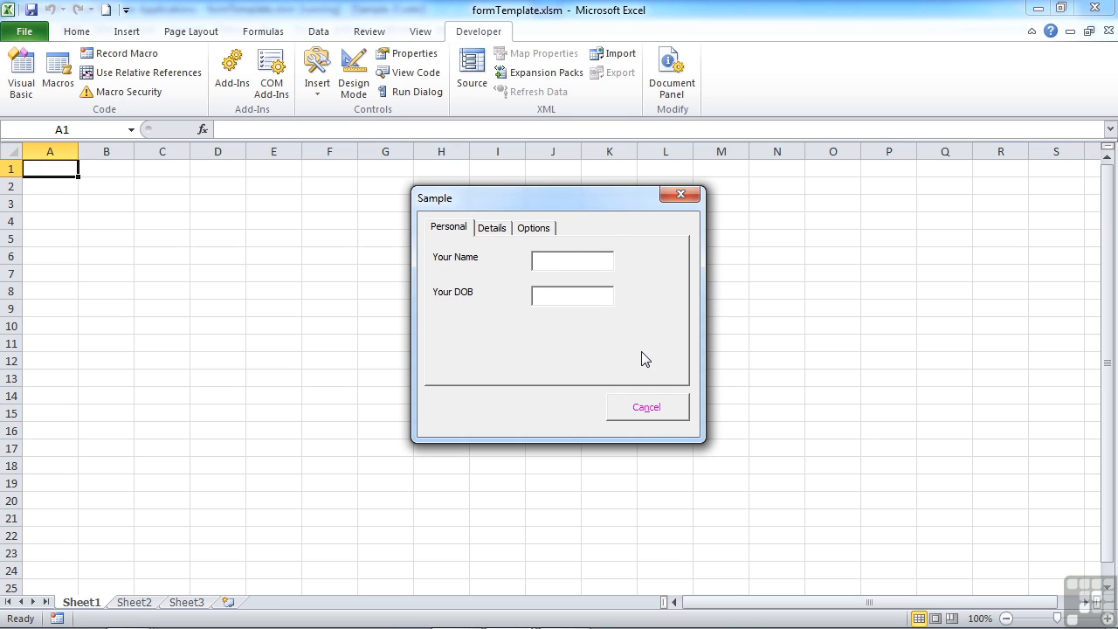
{"action": "mouse_move", "coordinate": [554, 336]}
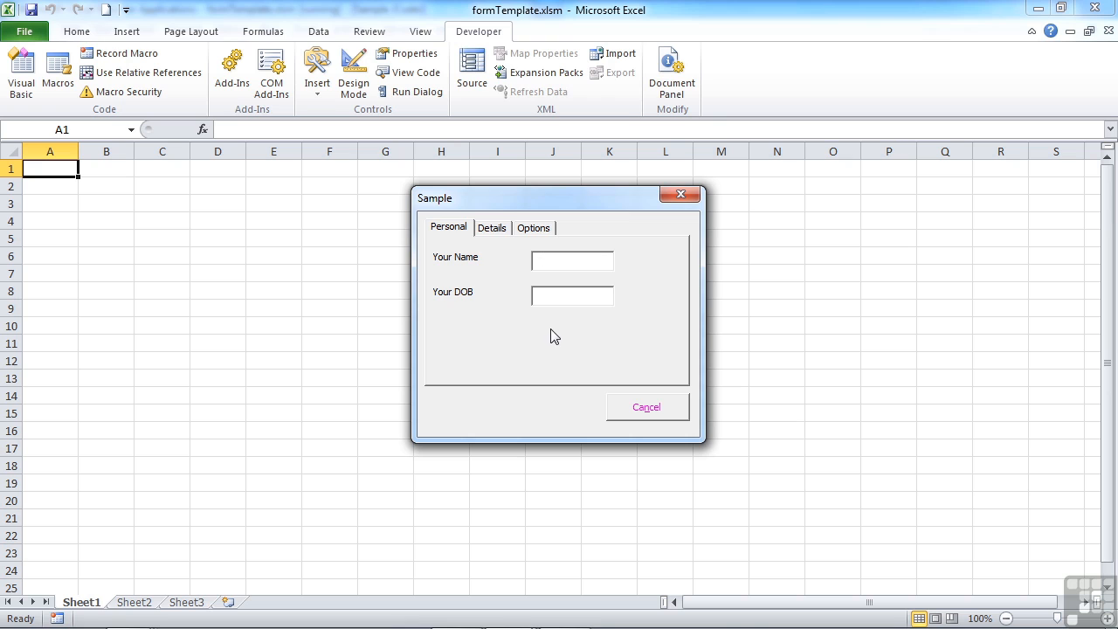
{"action": "left_click", "coordinate": [492, 227]}
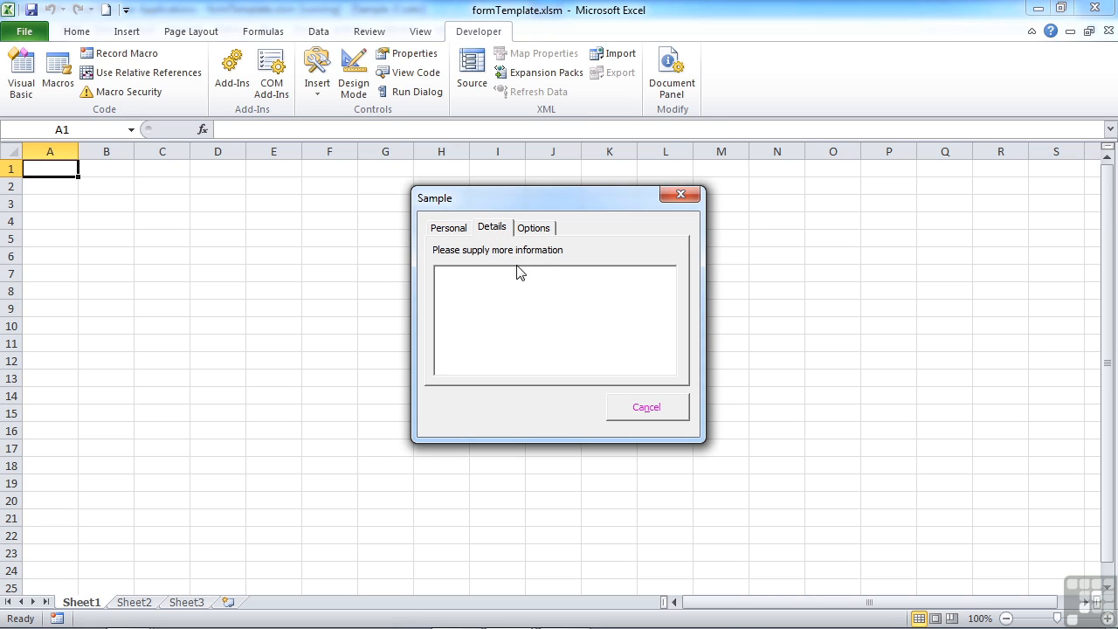
{"action": "mouse_move", "coordinate": [528, 264]}
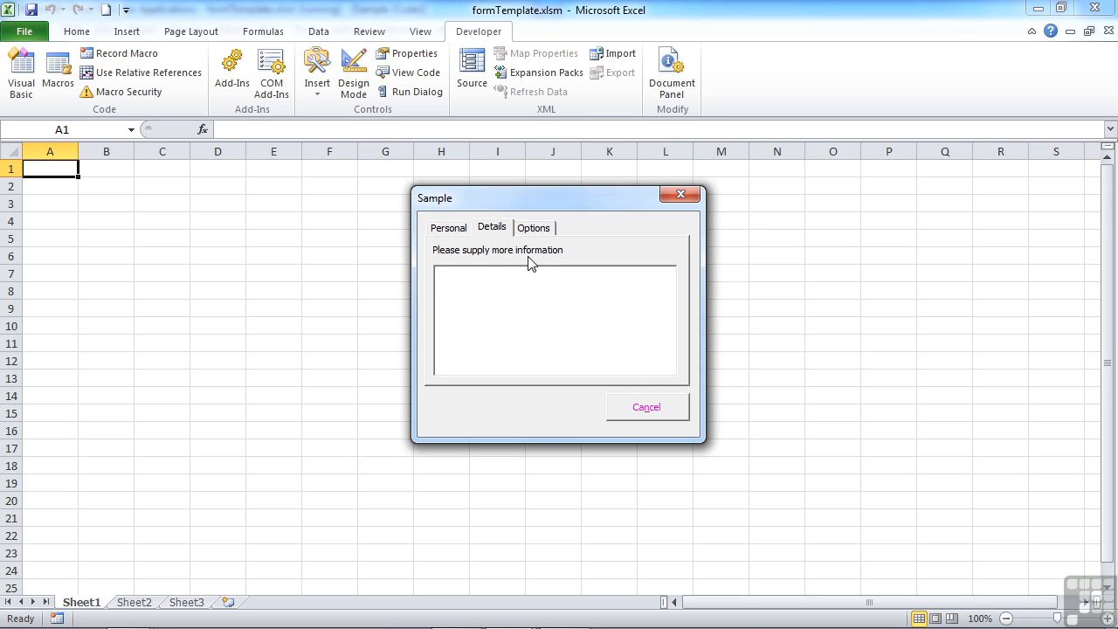
{"action": "left_click", "coordinate": [534, 227]}
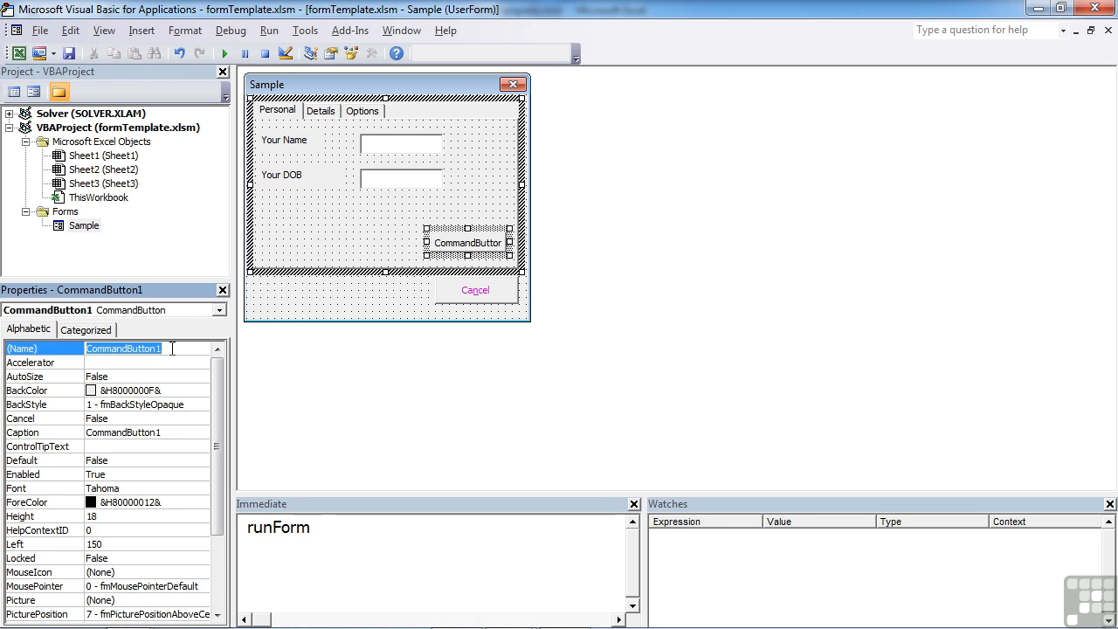
Name the Personal page's command button next1 and caption it NEXT
{"action": "type", "text": "next1"}
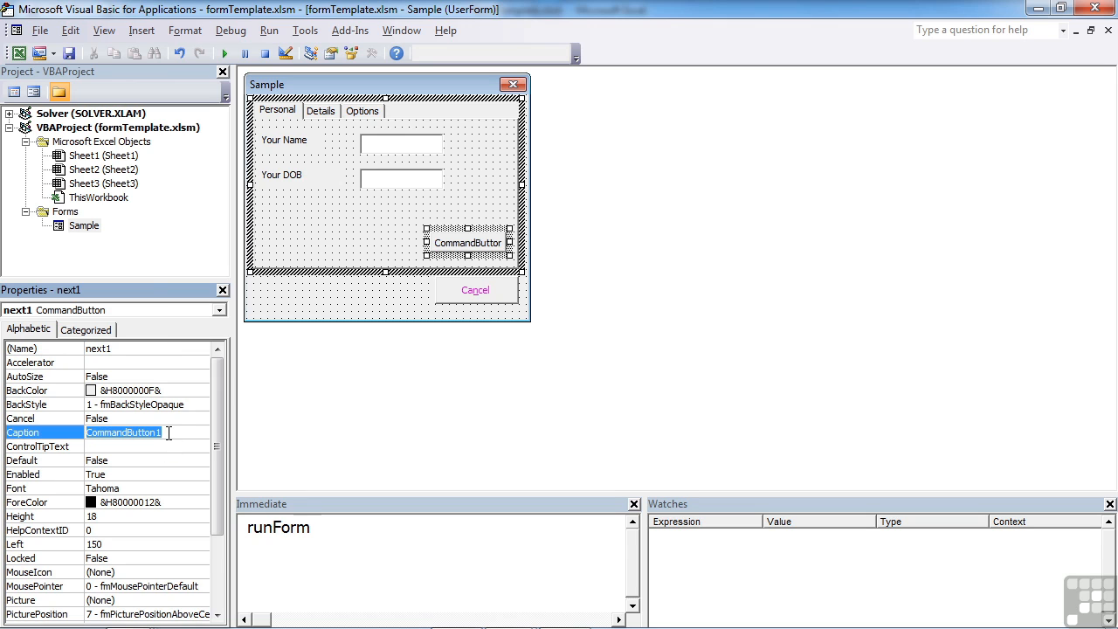
{"action": "type", "text": "NEXT"}
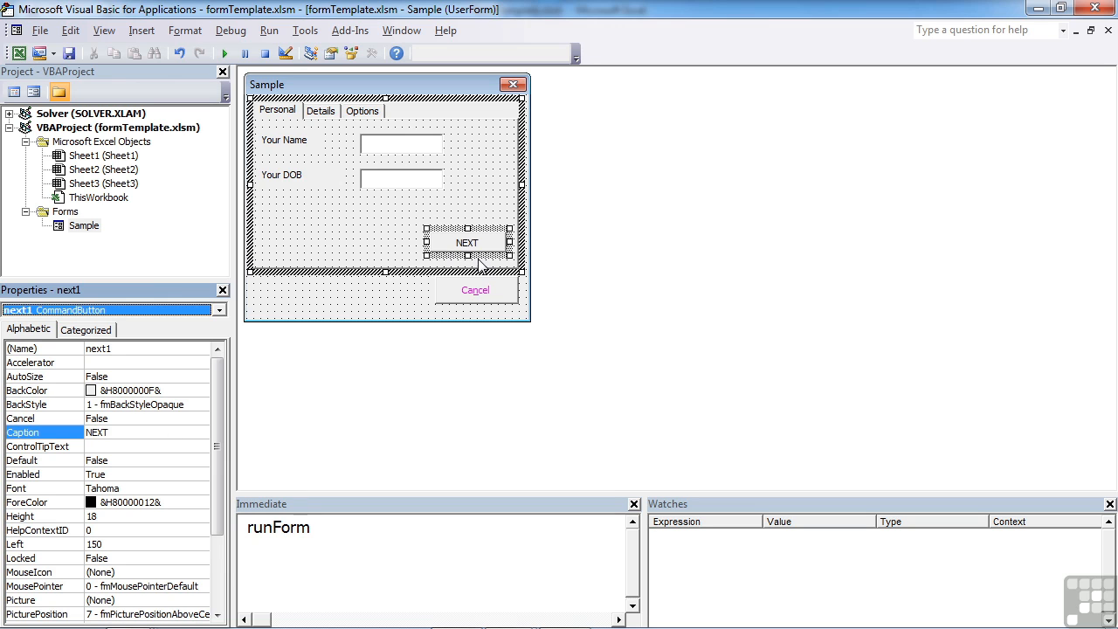
{"action": "left_click", "coordinate": [371, 53]}
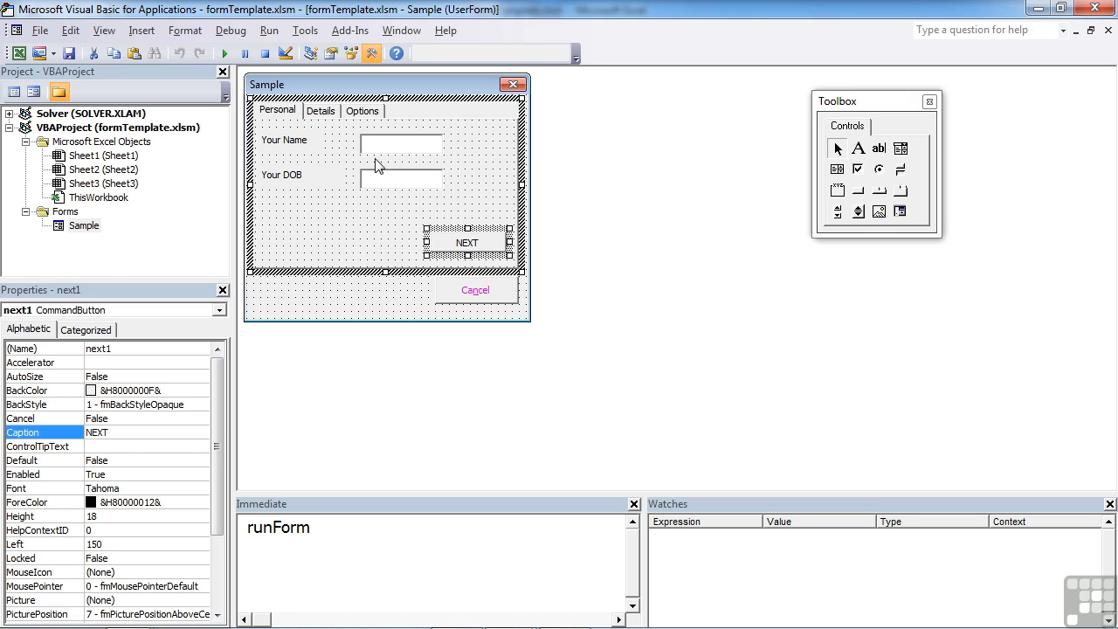
Move the NEXT button to the Details page's bottom right and name it next2
{"action": "left_click", "coordinate": [321, 110]}
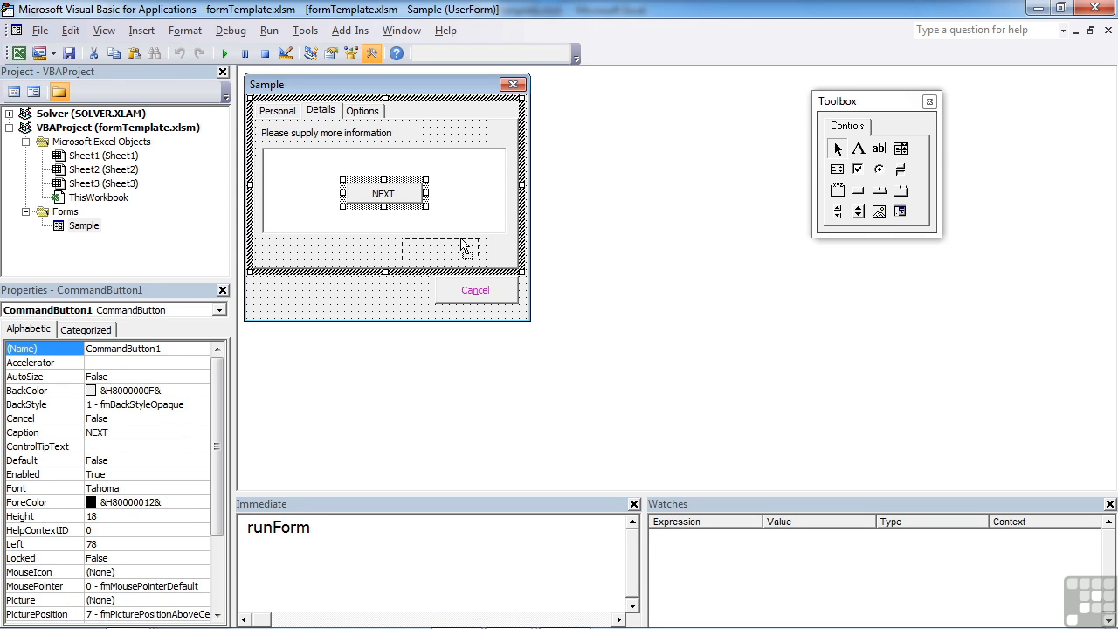
{"action": "left_click_drag", "start_coordinate": [382, 193], "coordinate": [461, 249]}
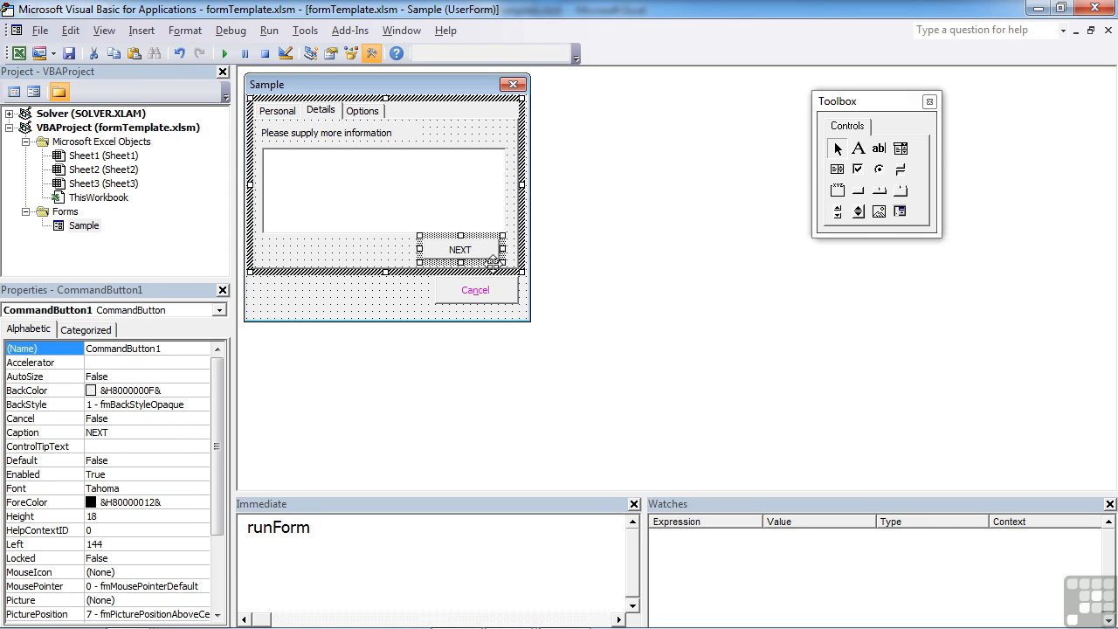
{"action": "left_click", "coordinate": [122, 348]}
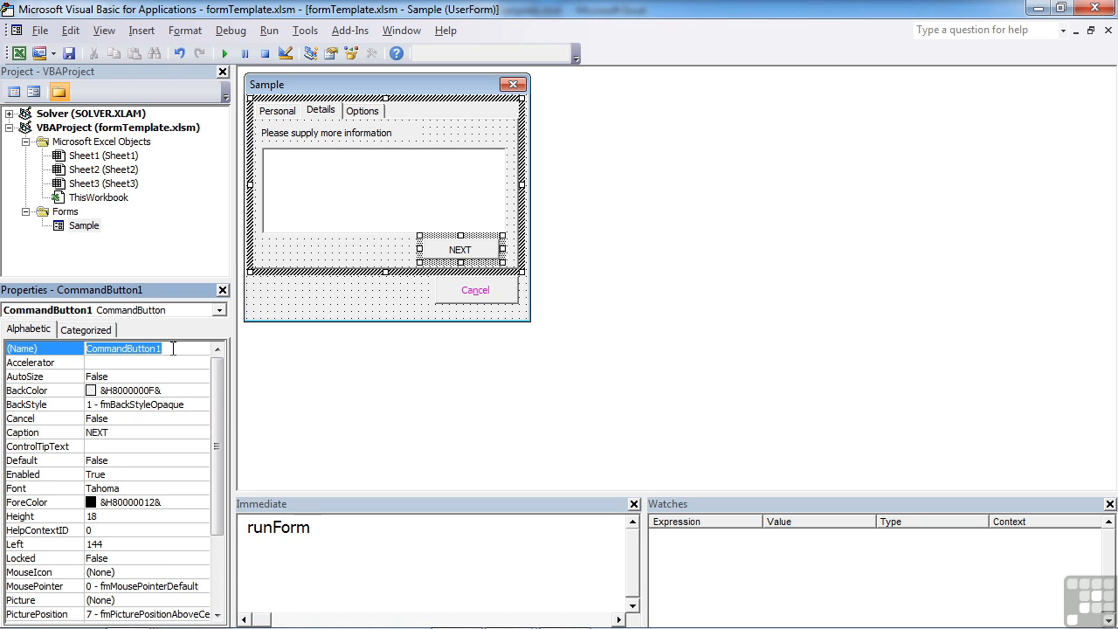
{"action": "type", "text": "next2"}
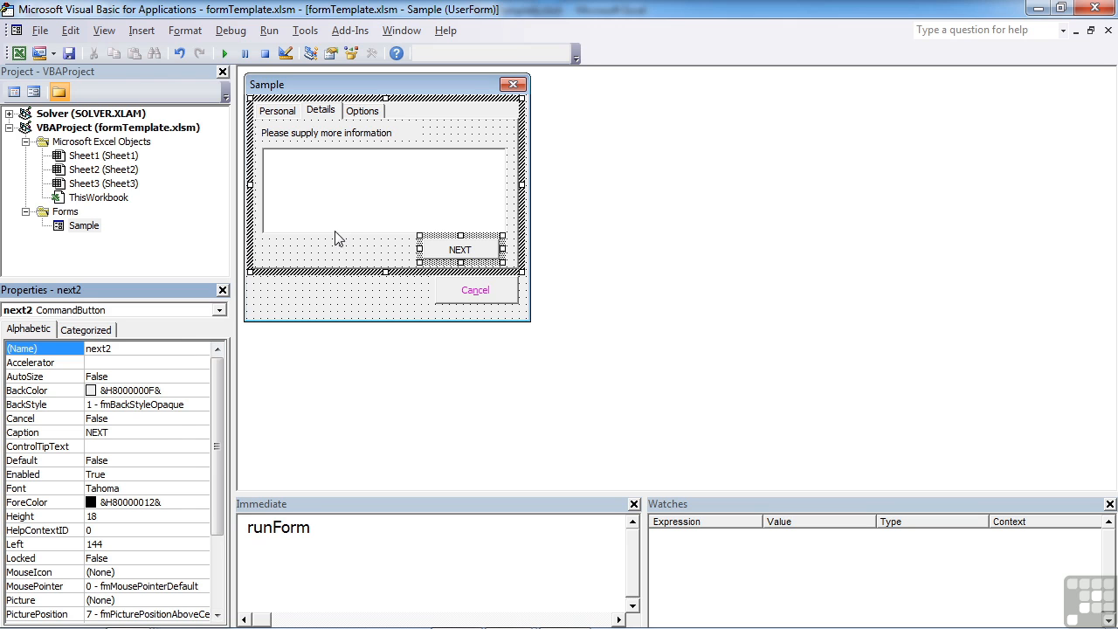
{"action": "left_click", "coordinate": [277, 111]}
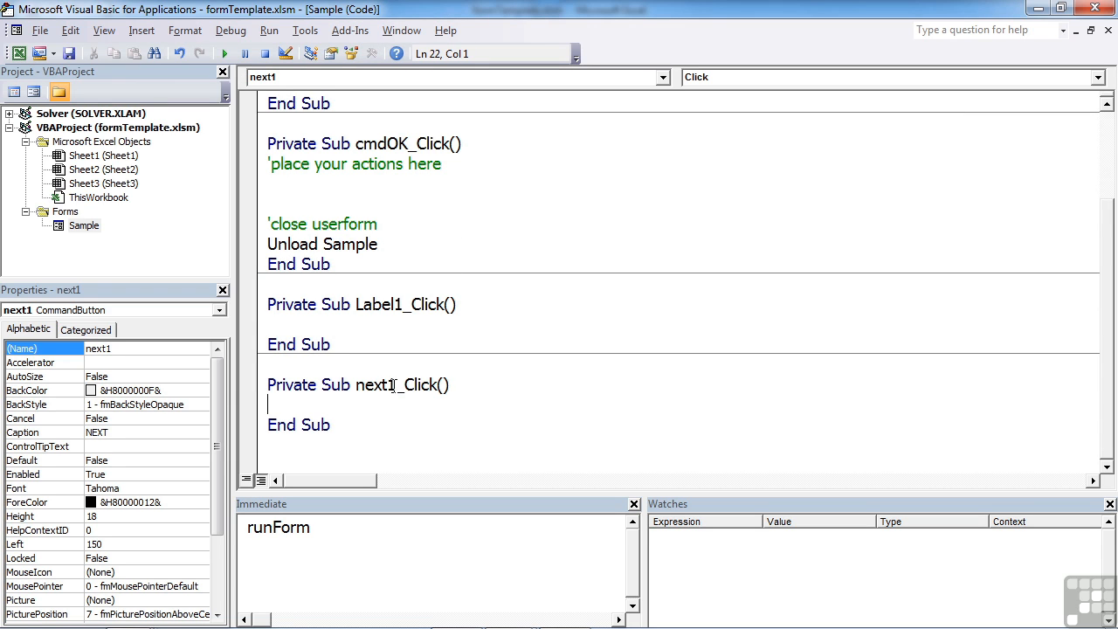
{"action": "mouse_move", "coordinate": [394, 387]}
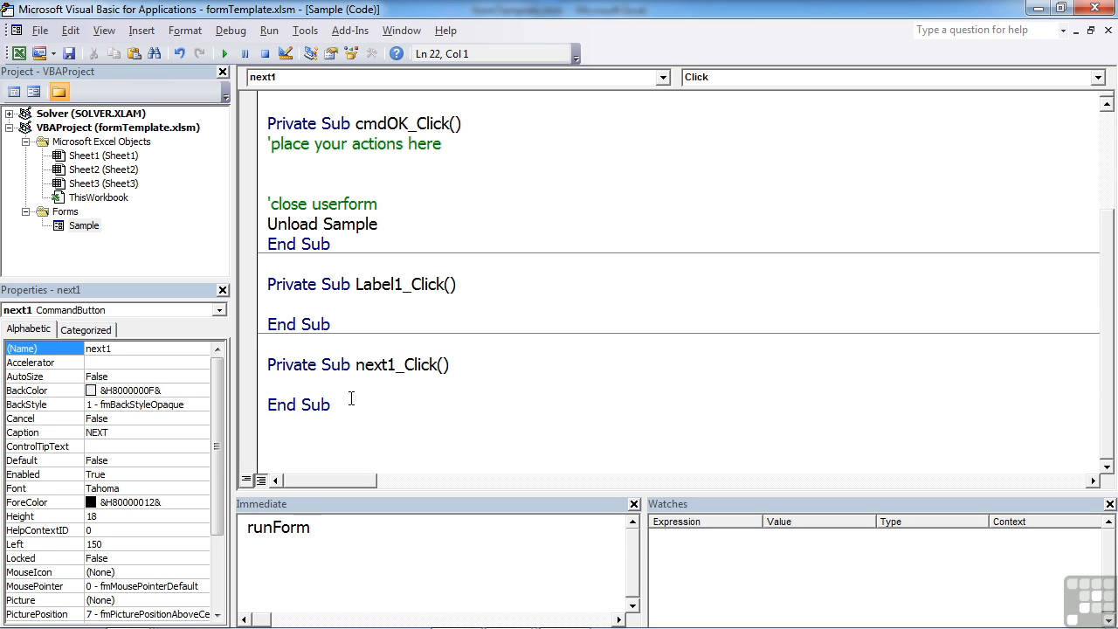
Double-click the next1 button to generate an empty next1_Click procedure
{"action": "left_click", "coordinate": [271, 385]}
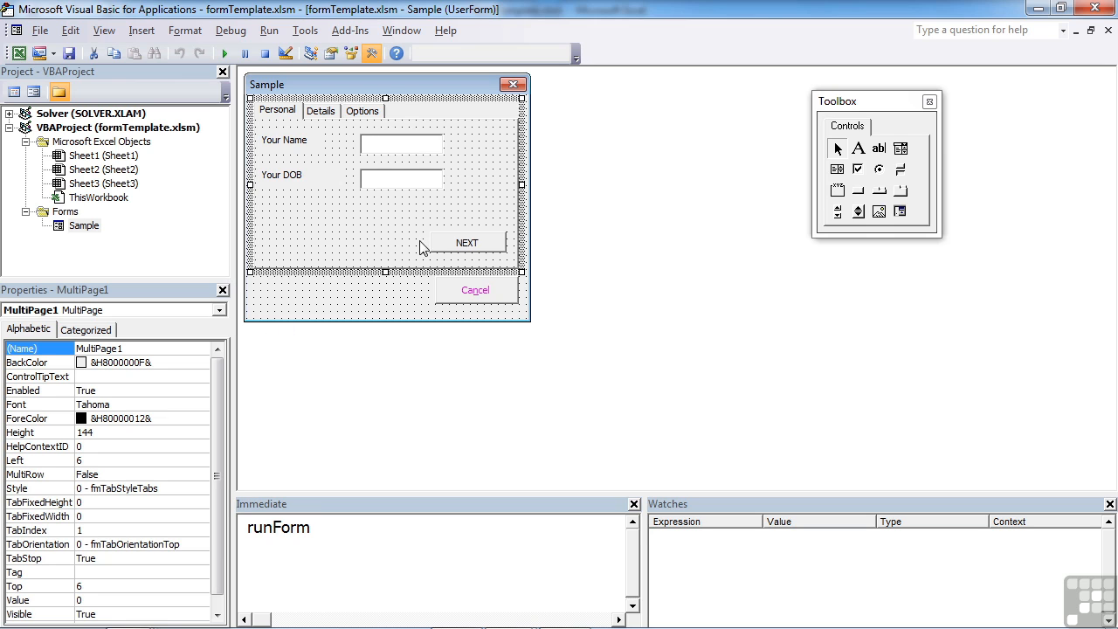
{"action": "mouse_move", "coordinate": [84, 395]}
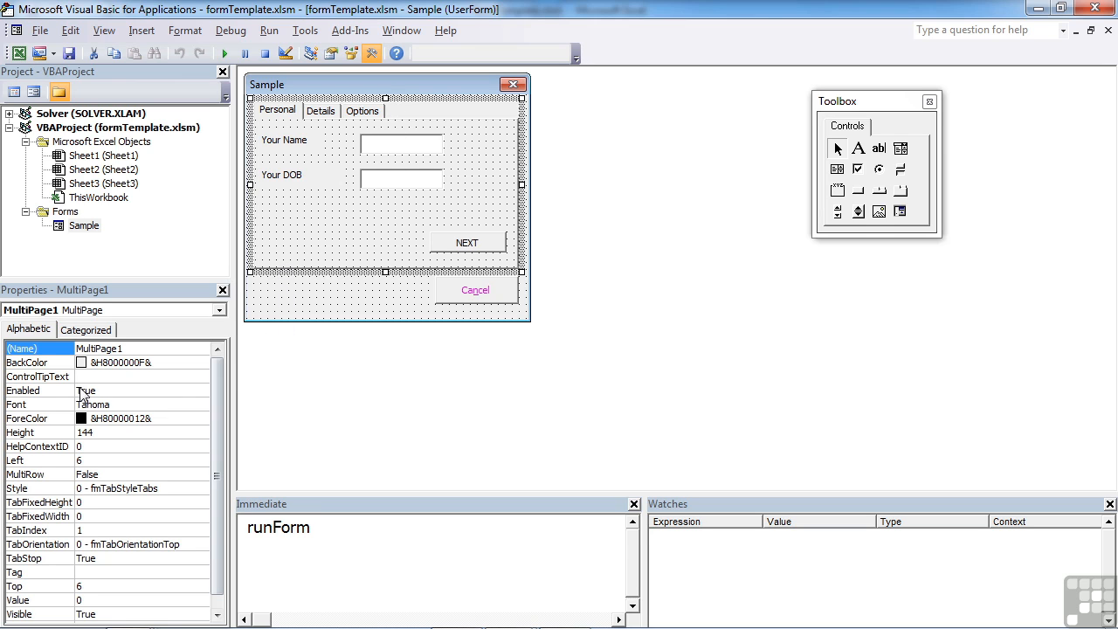
Change MultiPage1's (Name) property to tabCtrl
{"action": "left_click", "coordinate": [139, 348]}
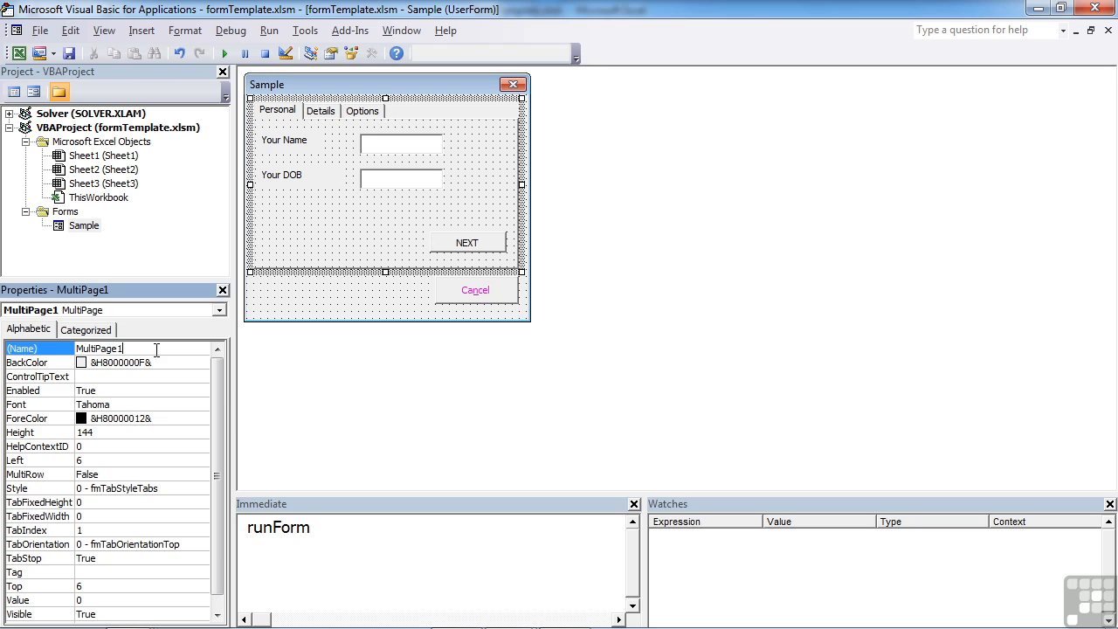
{"action": "type", "text": "tabCtrl"}
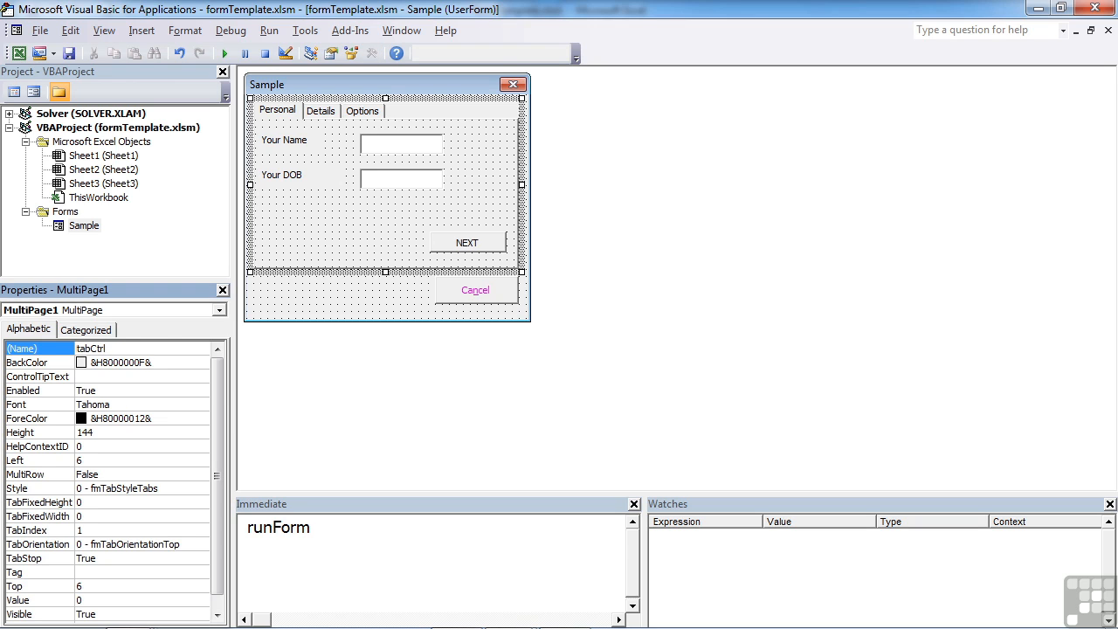
{"action": "left_click", "coordinate": [367, 234]}
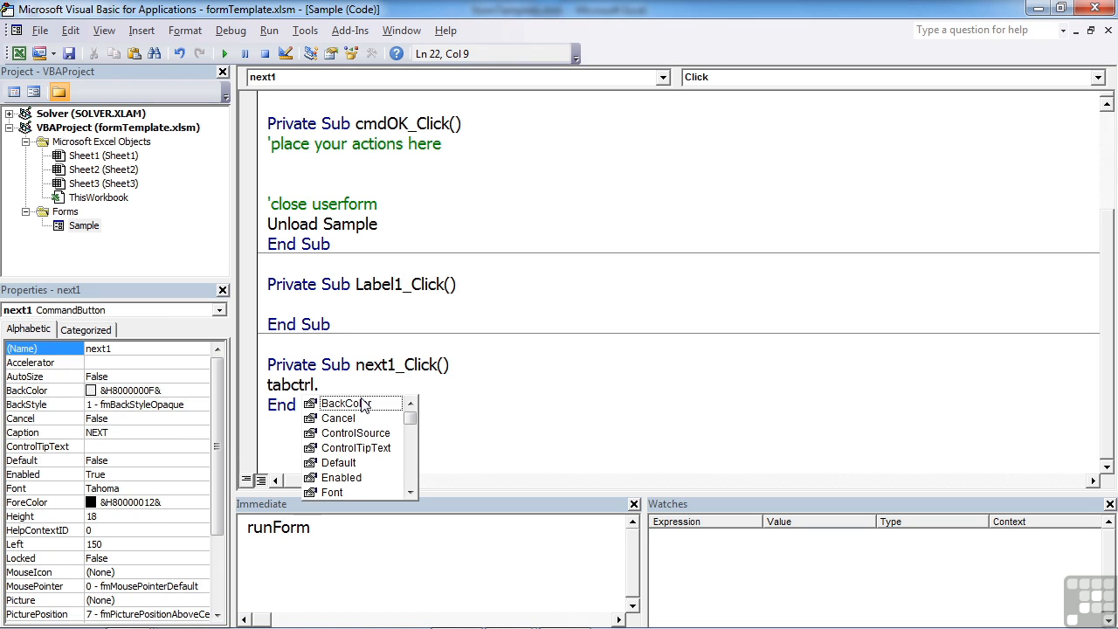
Enter tabCtrl.Value = 1 in next1_Click
{"action": "type", "text": "Value"}
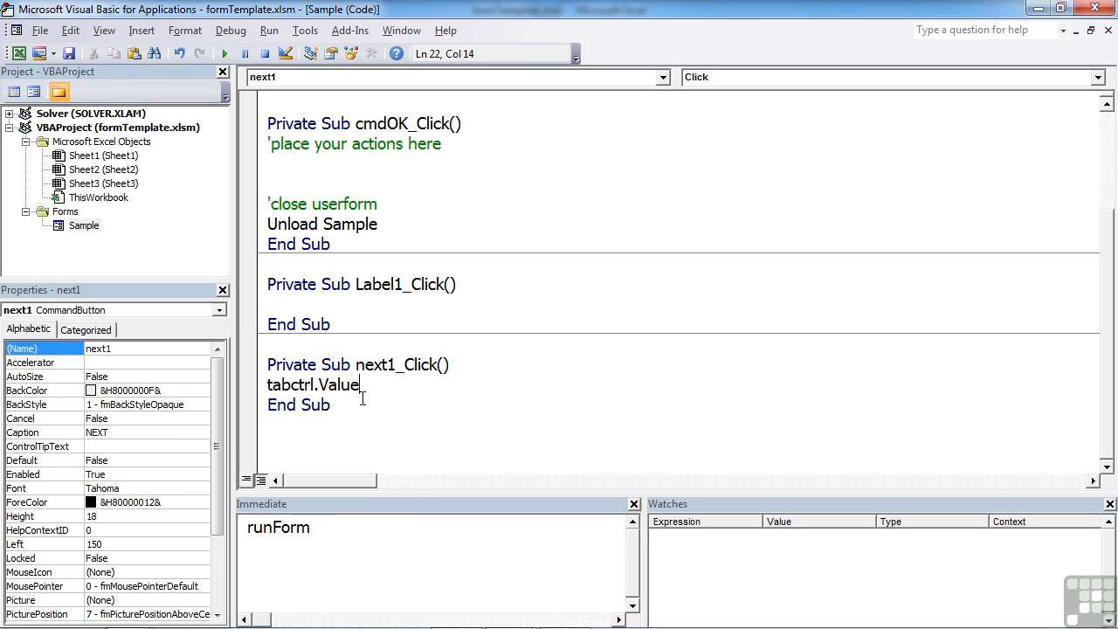
{"action": "type", "text": "="}
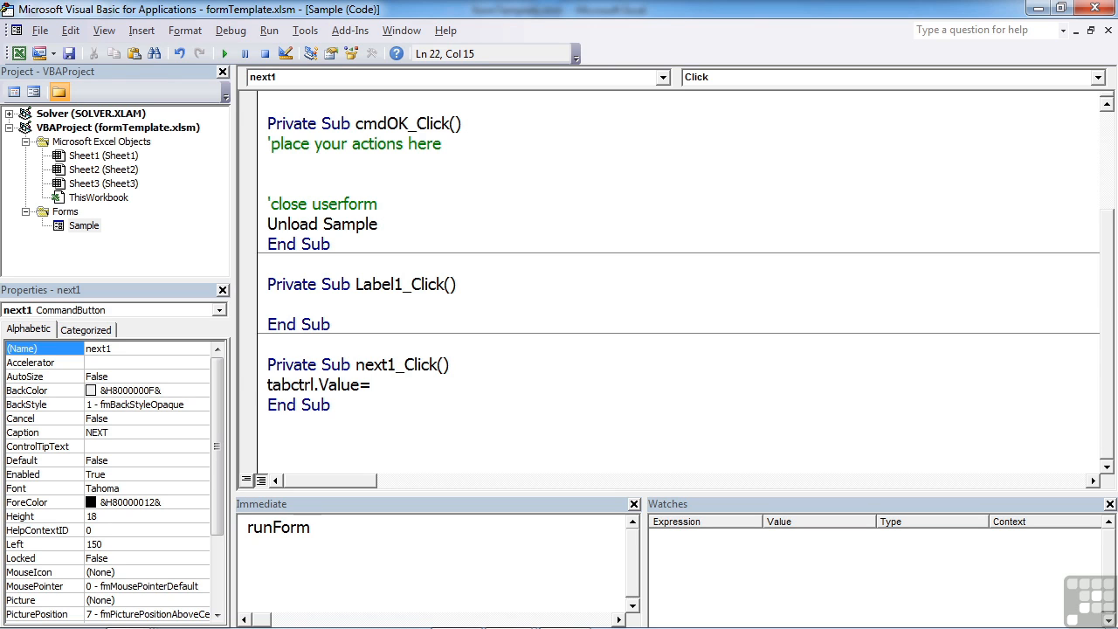
{"action": "type", "text": "1"}
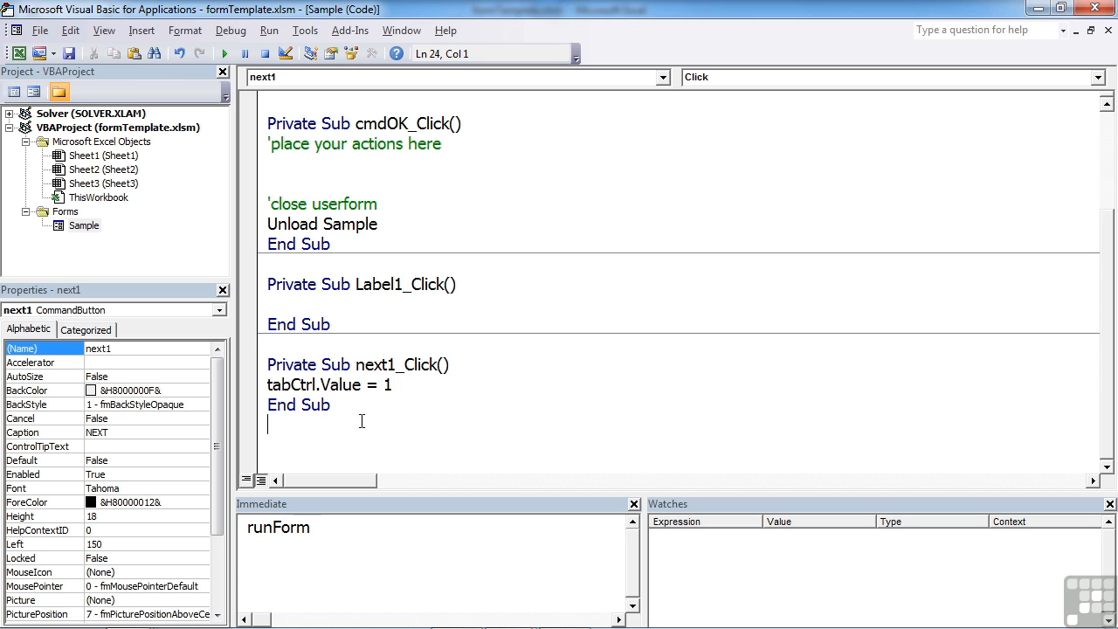
{"action": "left_click", "coordinate": [103, 30]}
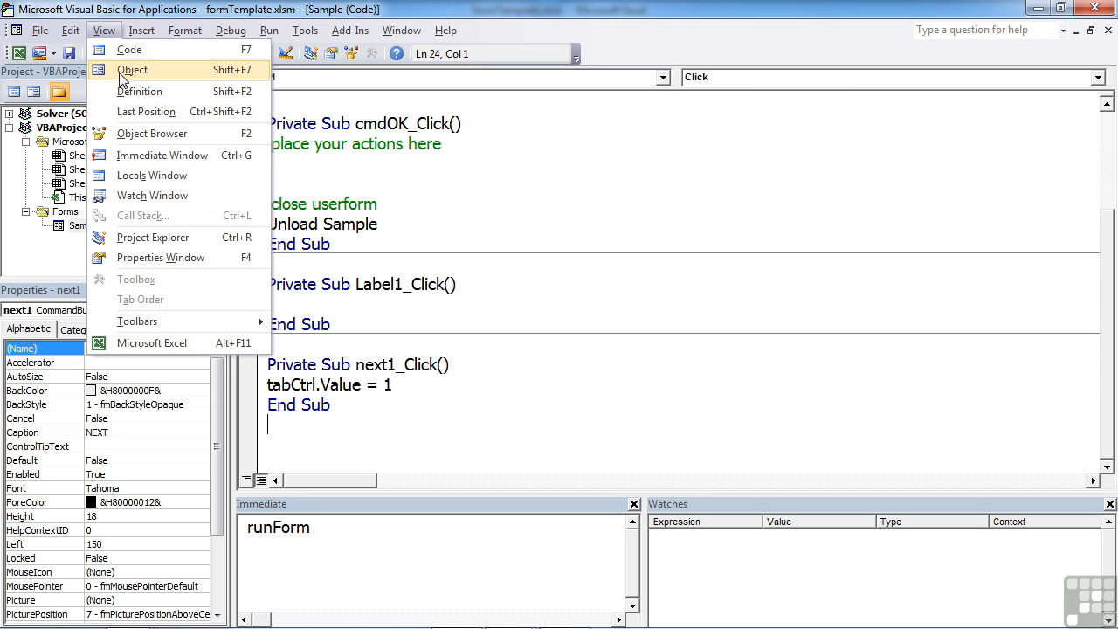
Return to the form design and double-click the Details page's next2 button to add next2_Click
{"action": "left_click", "coordinate": [132, 70]}
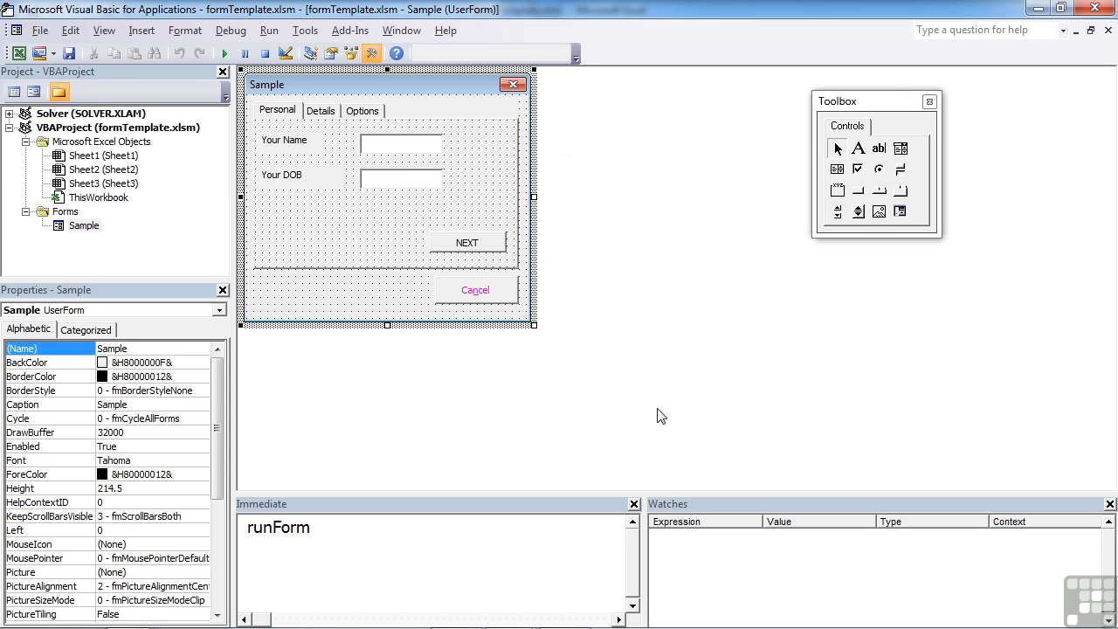
{"action": "left_click", "coordinate": [320, 110]}
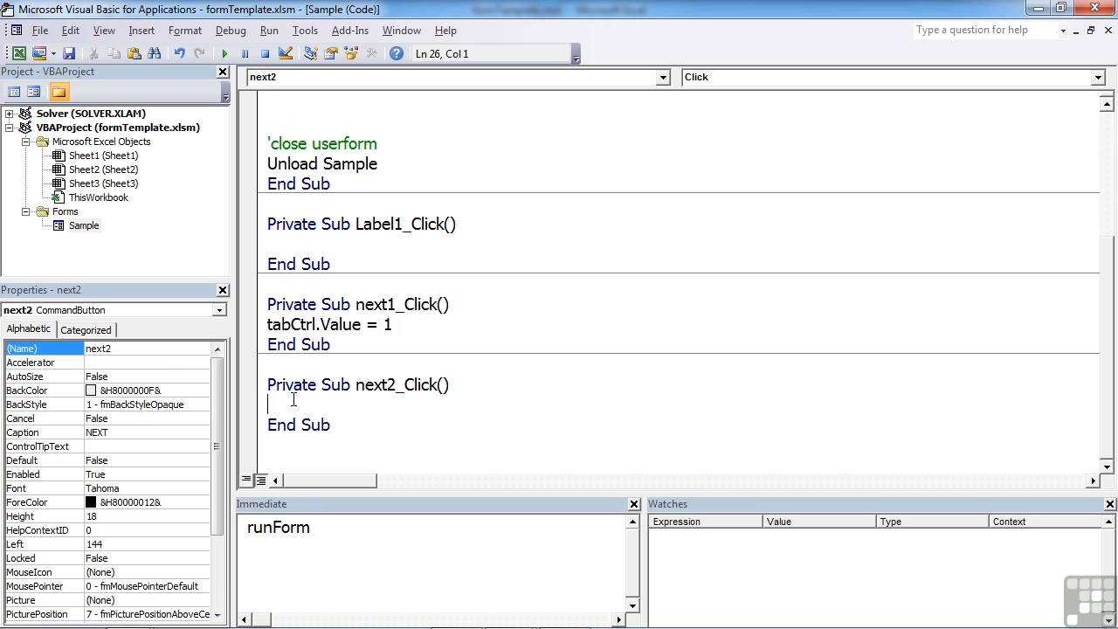
Paste tabCtrl.Value = 1 into next2_Click and change the value to 2
{"action": "type", "text": "tabCtrl.Value = 1"}
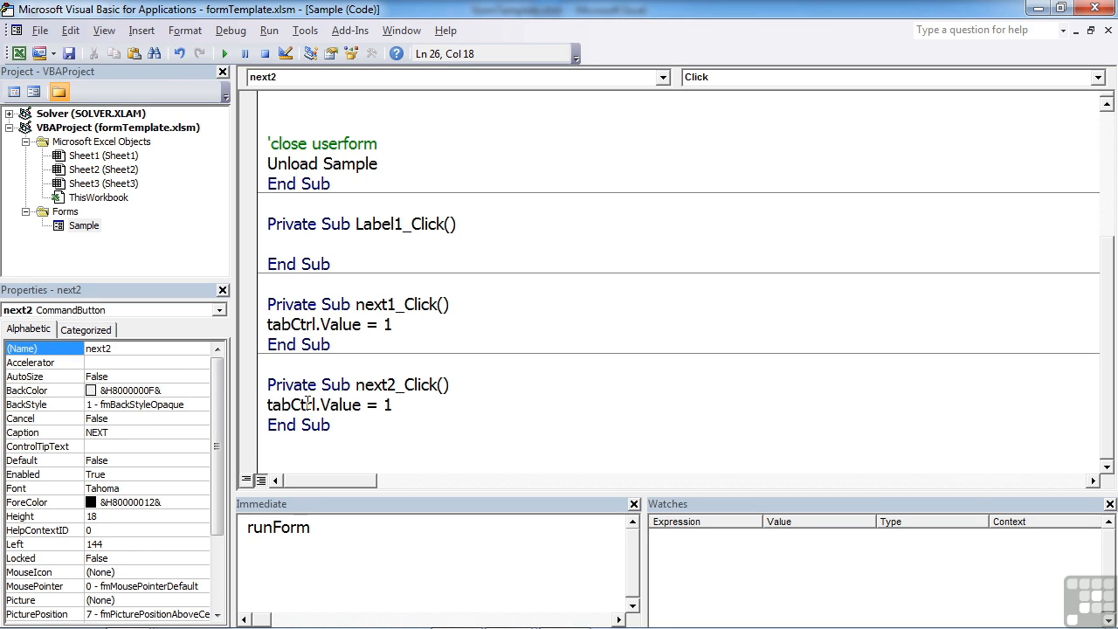
{"action": "key", "text": "BackSpace"}
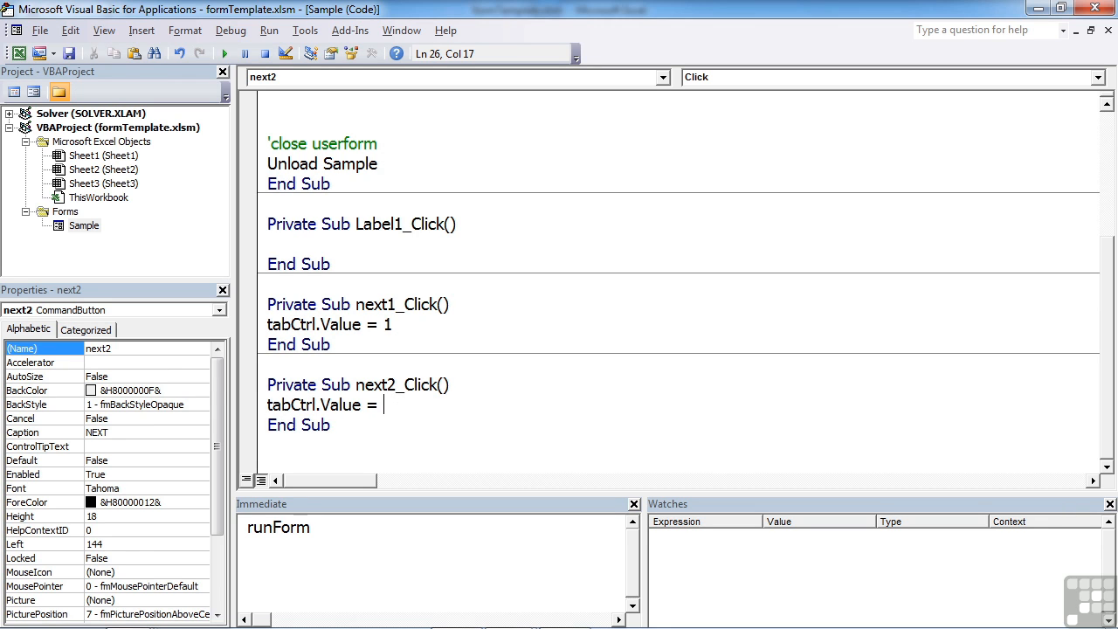
{"action": "type", "text": "2"}
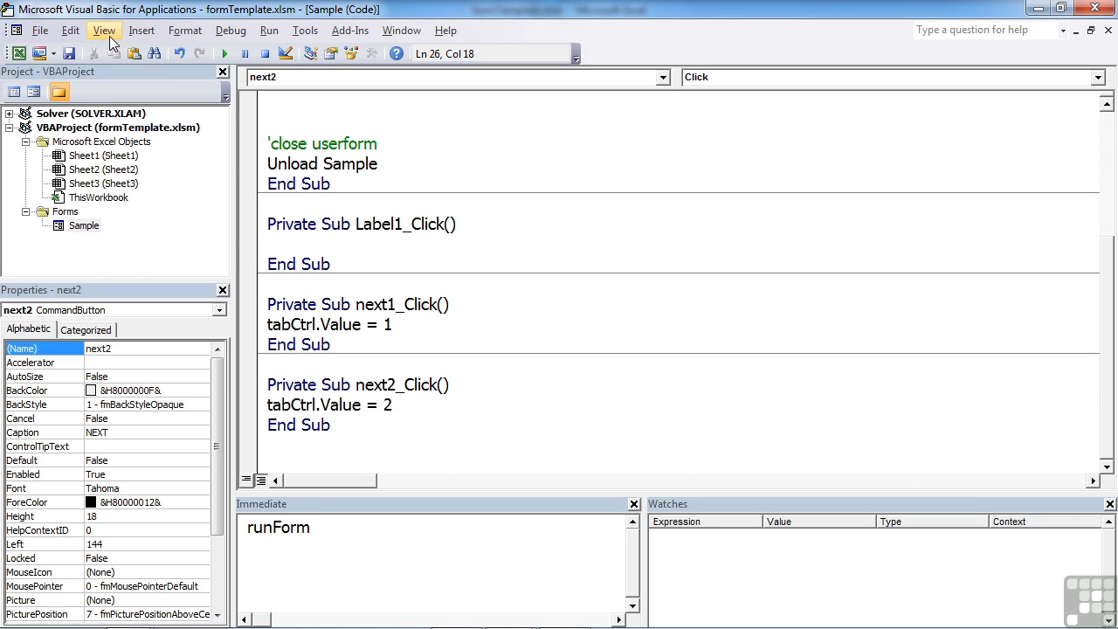
{"action": "left_click", "coordinate": [103, 30]}
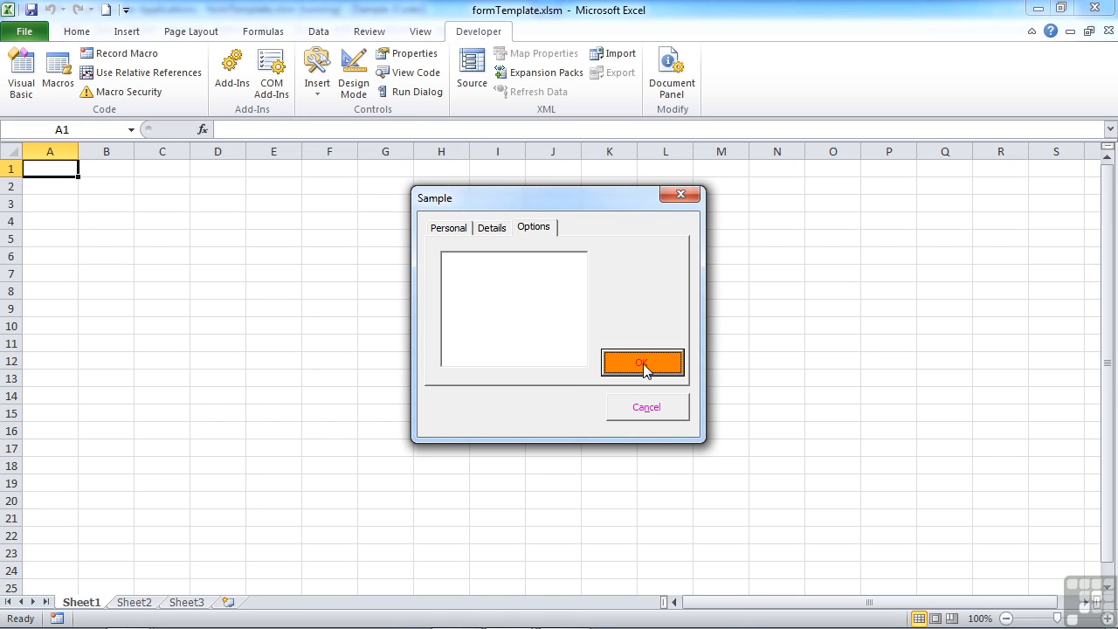
{"action": "mouse_move", "coordinate": [631, 367]}
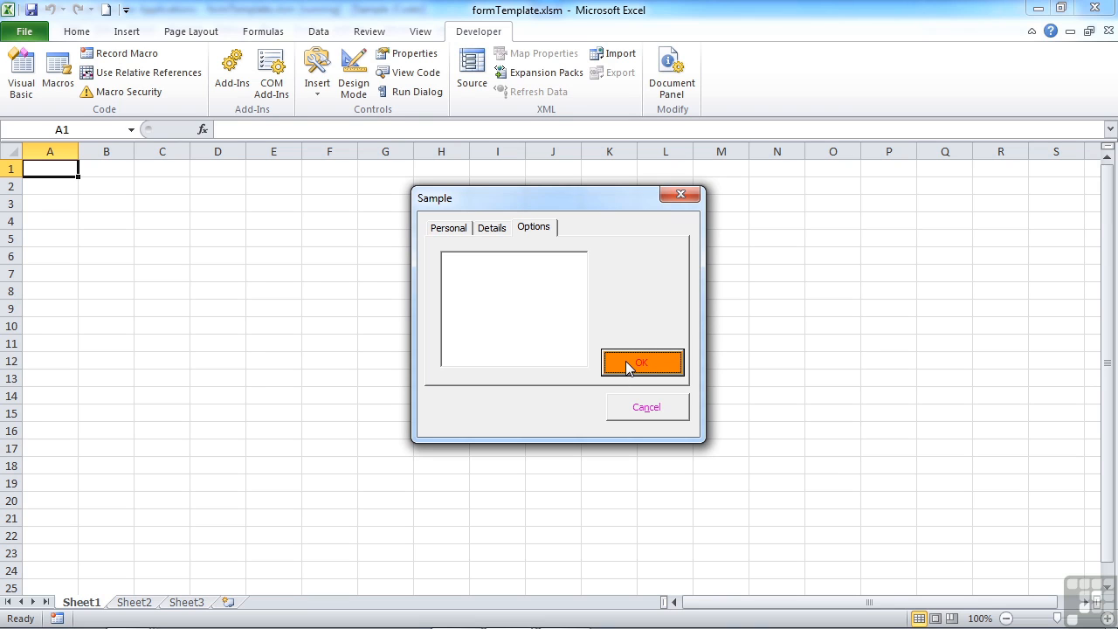
Close the running Sample form after it reaches the Options page
{"action": "left_click", "coordinate": [642, 363]}
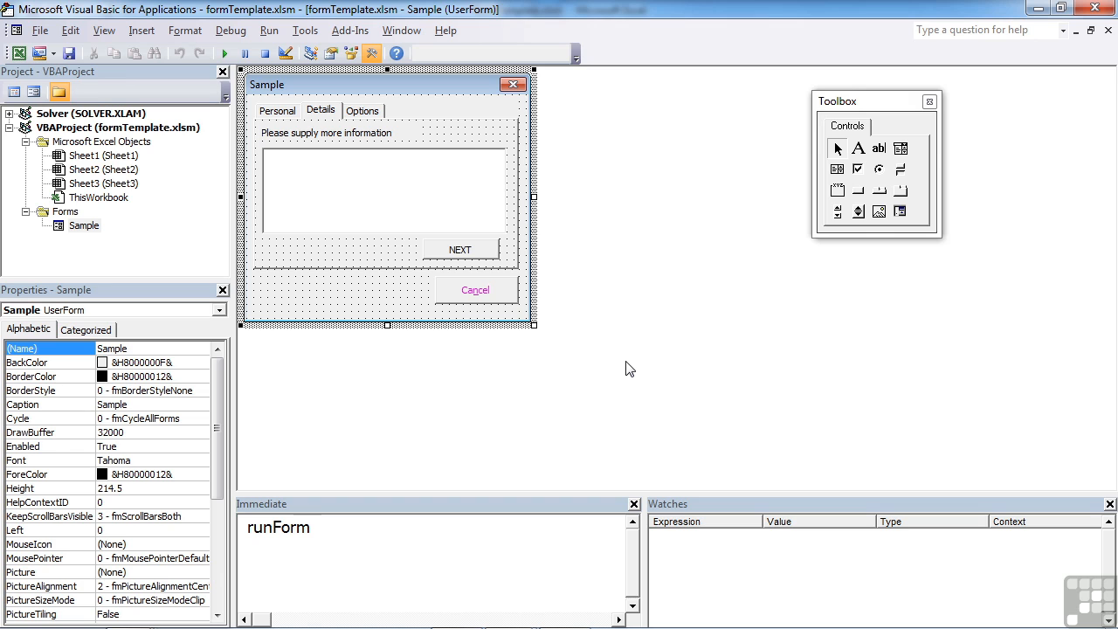
Open the Options tab's page order dialog and confirm Personal, Details, Options order unchanged
{"action": "left_click", "coordinate": [362, 111]}
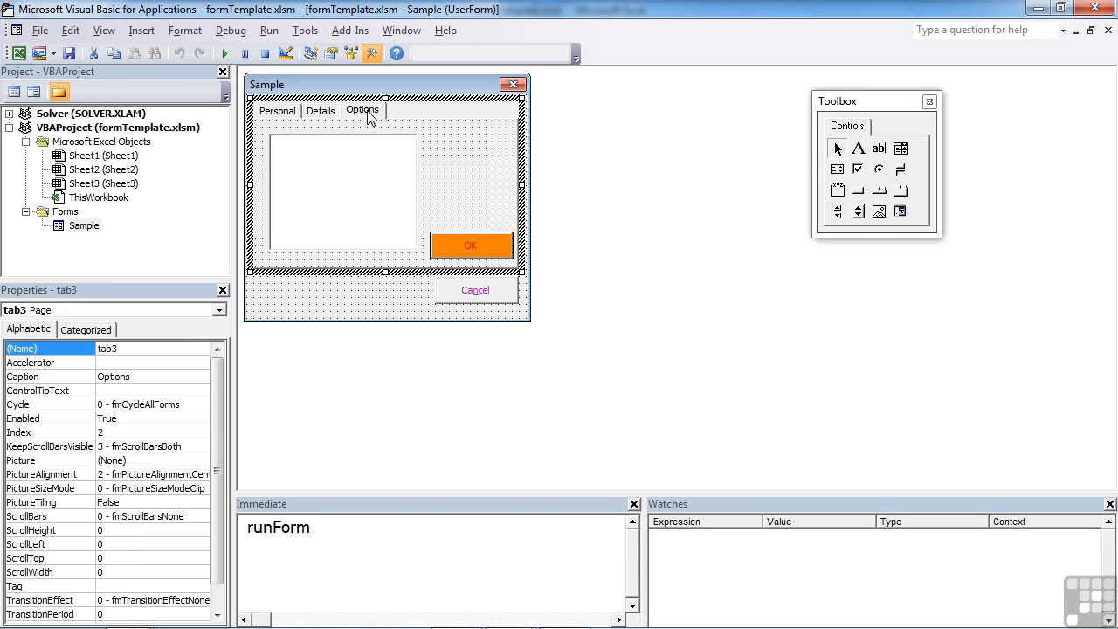
{"action": "mouse_move", "coordinate": [358, 121]}
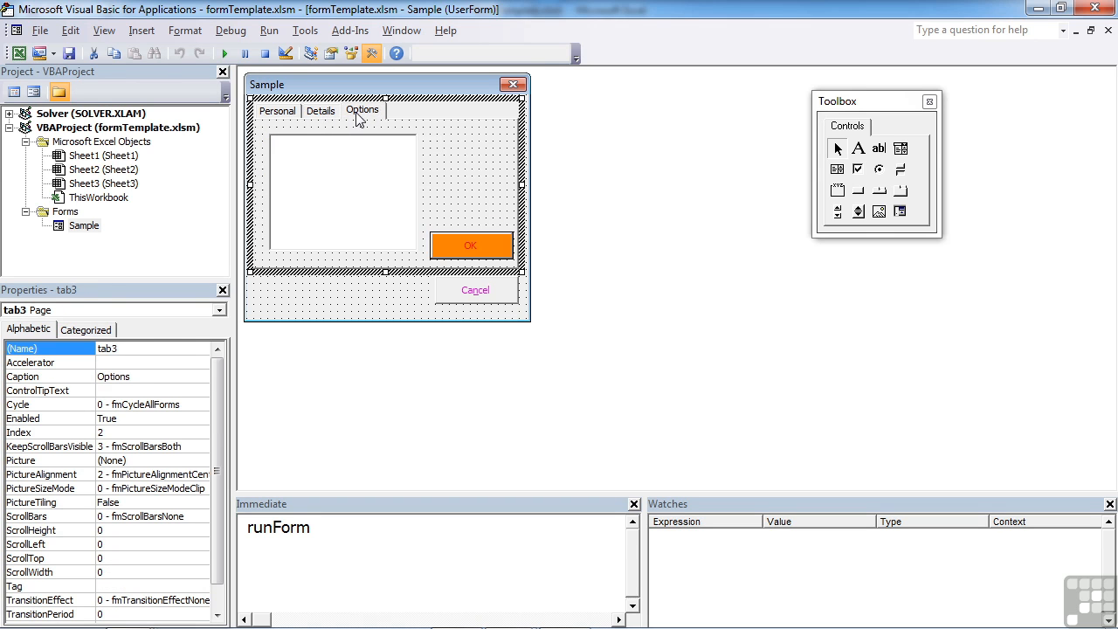
{"action": "right_click", "coordinate": [363, 110]}
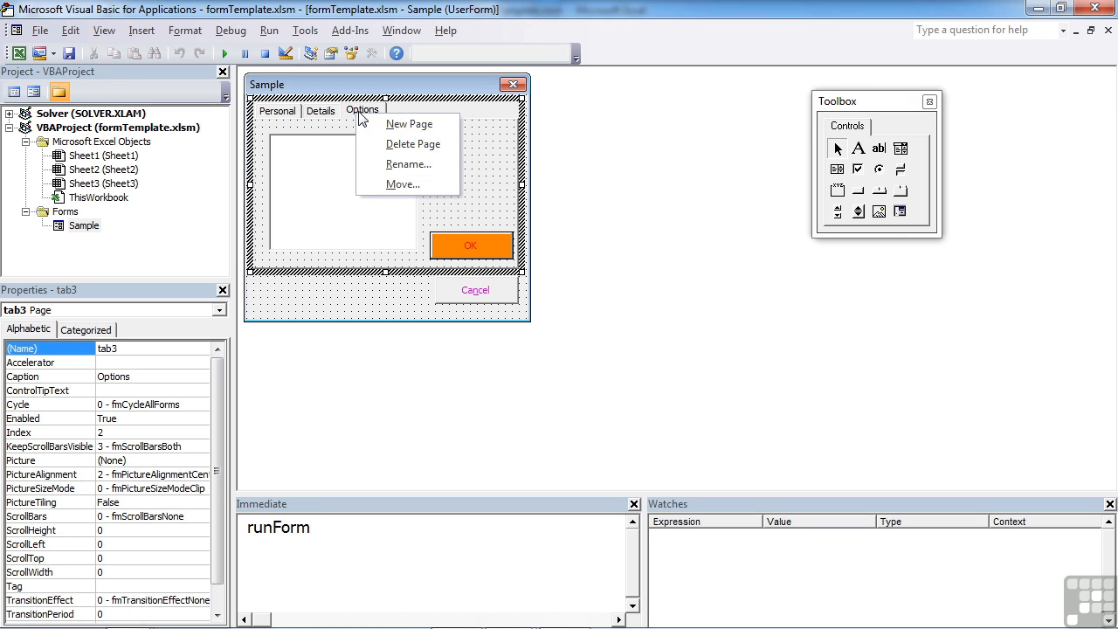
{"action": "left_click", "coordinate": [362, 110]}
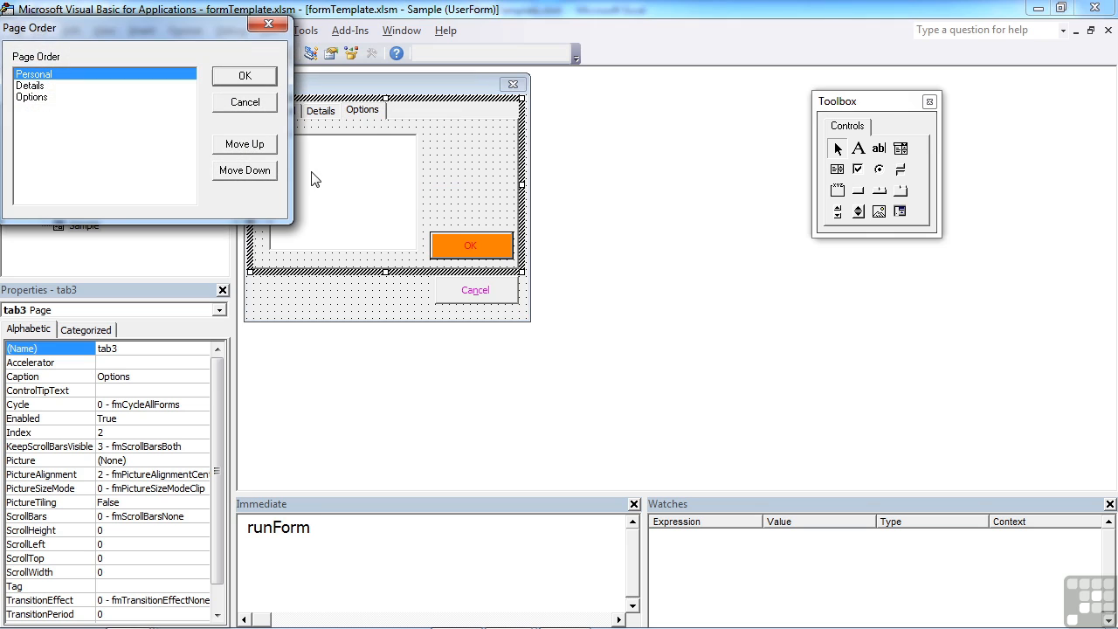
{"action": "left_click", "coordinate": [35, 97]}
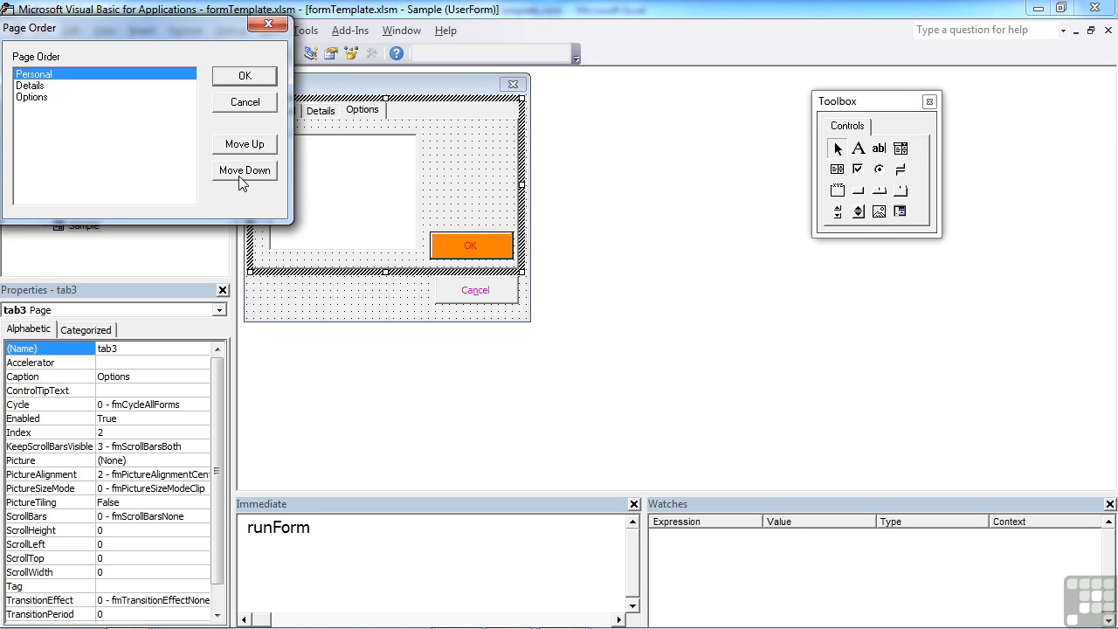
{"action": "left_click", "coordinate": [30, 85]}
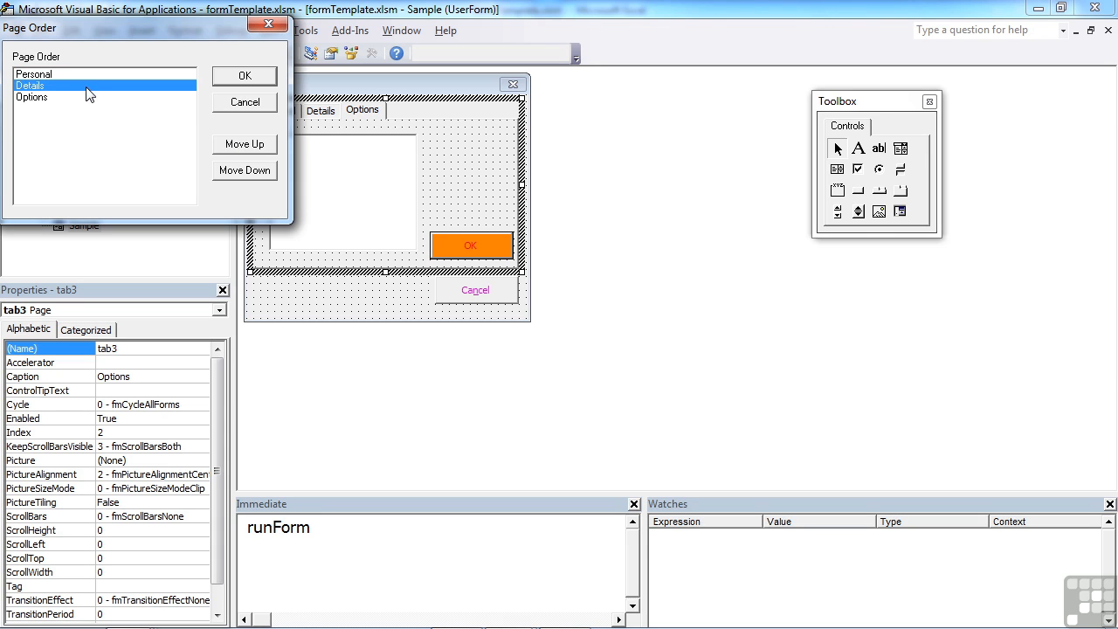
{"action": "left_click", "coordinate": [35, 74]}
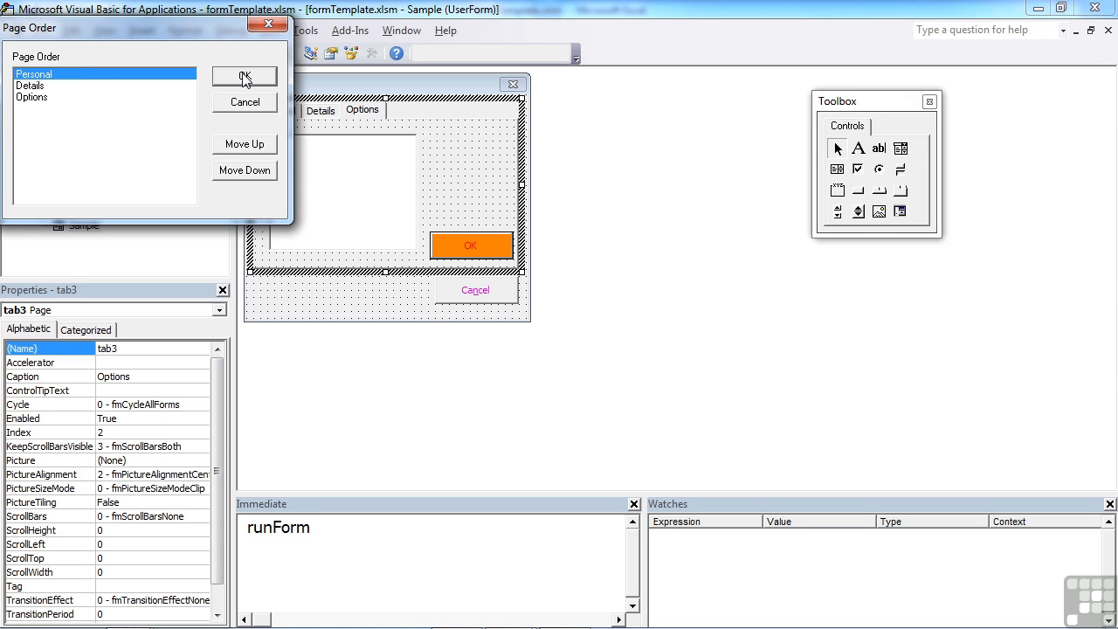
{"action": "left_click", "coordinate": [244, 76]}
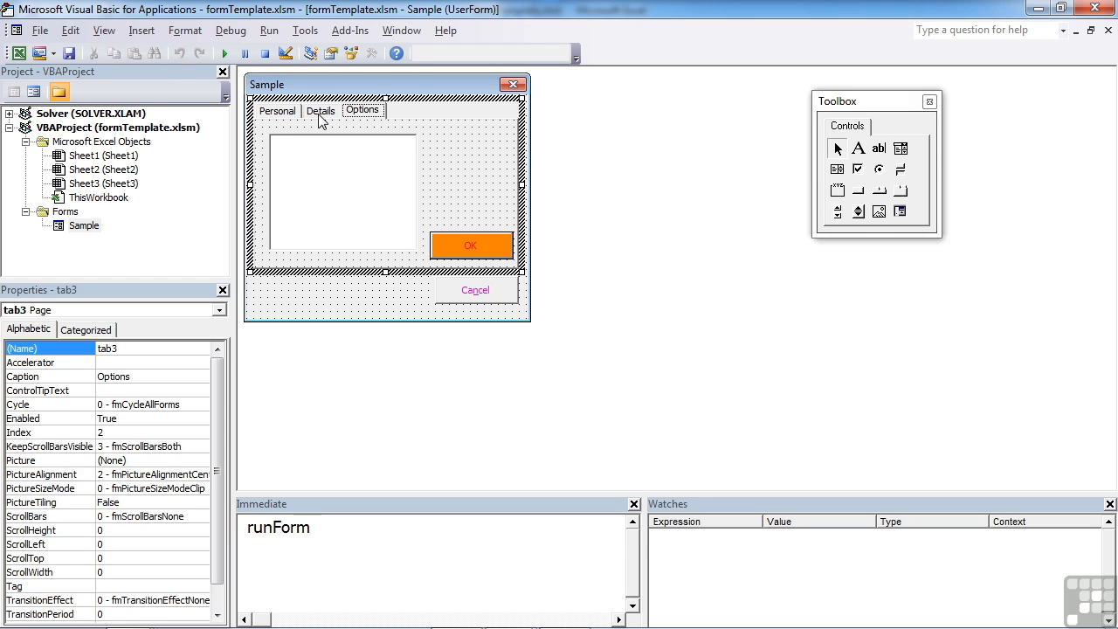
Review the next2_Click code and return to the form on the Details page
{"action": "left_click", "coordinate": [320, 110]}
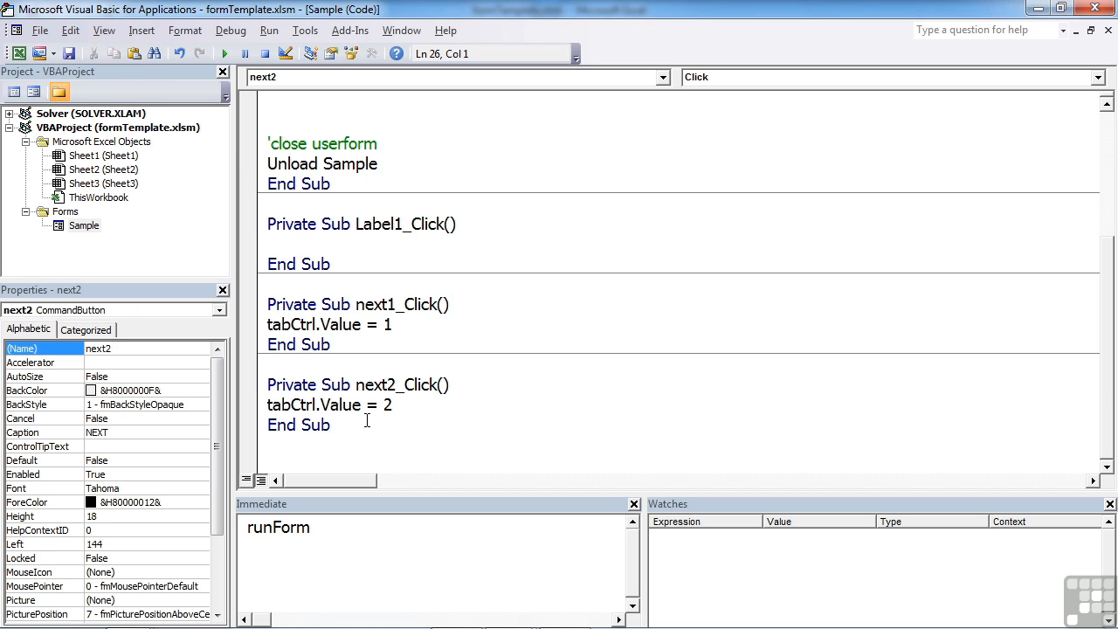
{"action": "left_click", "coordinate": [103, 30]}
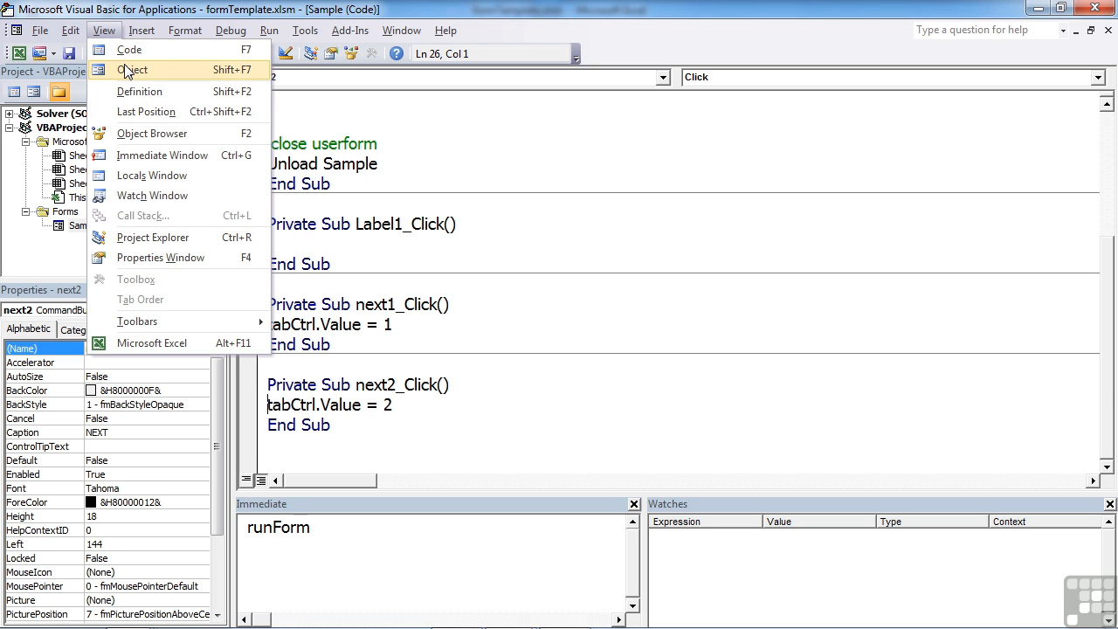
{"action": "left_click", "coordinate": [133, 70]}
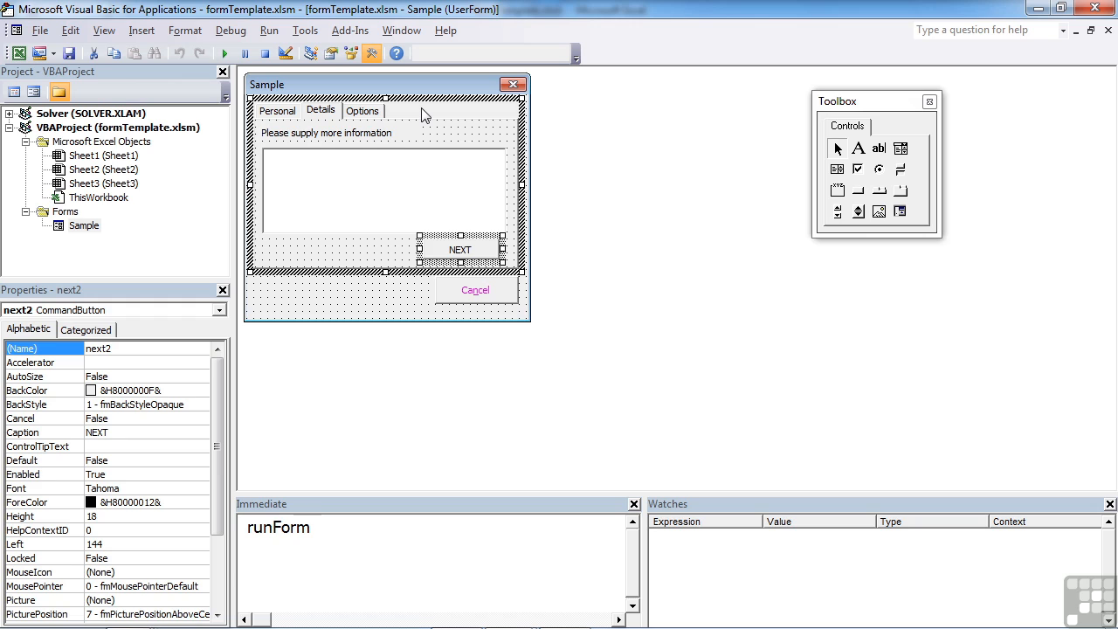